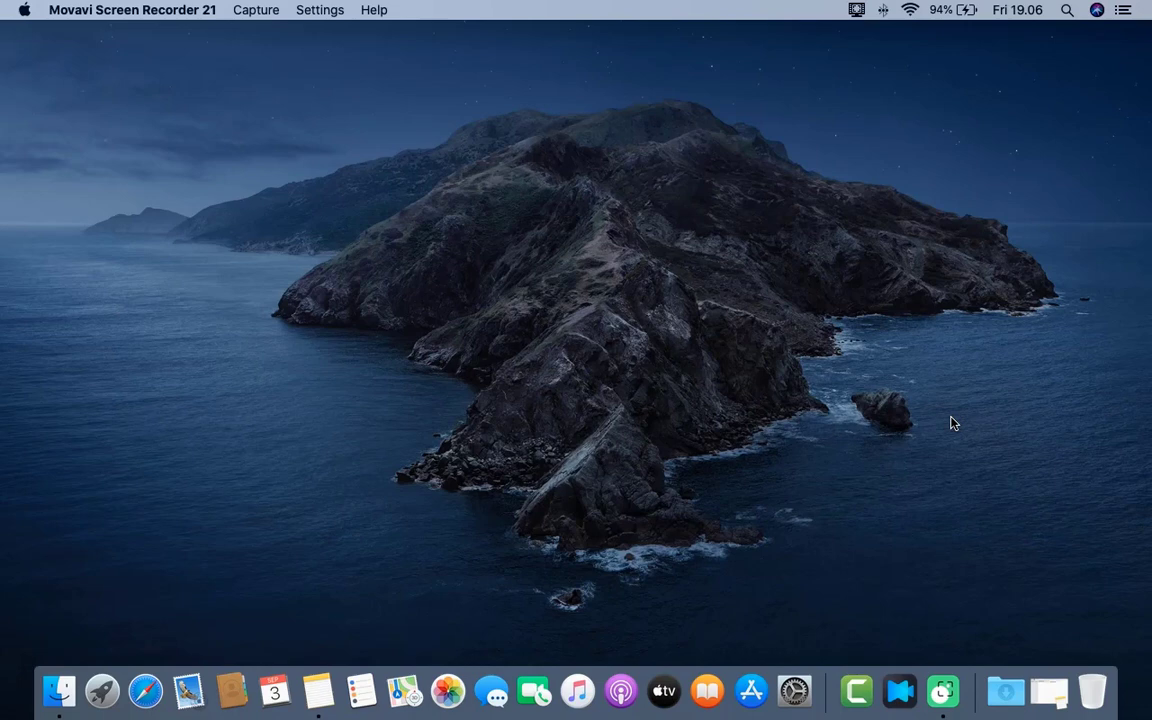
mouse_move(676, 264)
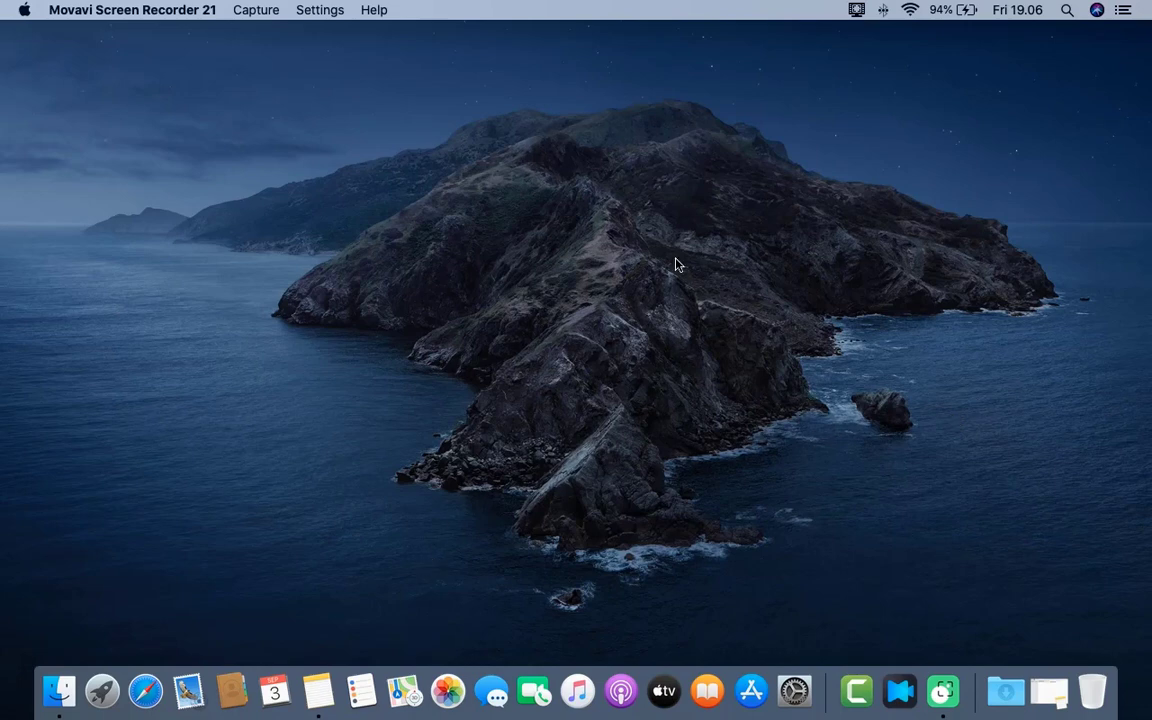
Step: Show the Applications folder in a Finder window and locate Install macOS Big Sur
click(58, 692)
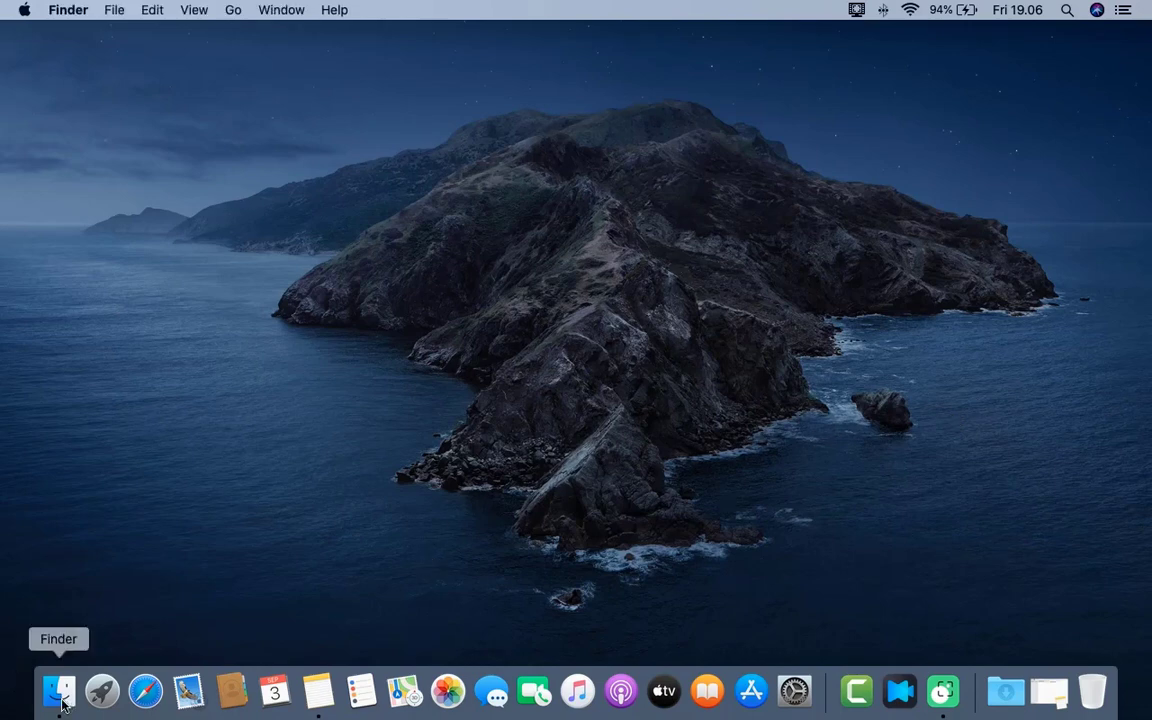
click(58, 692)
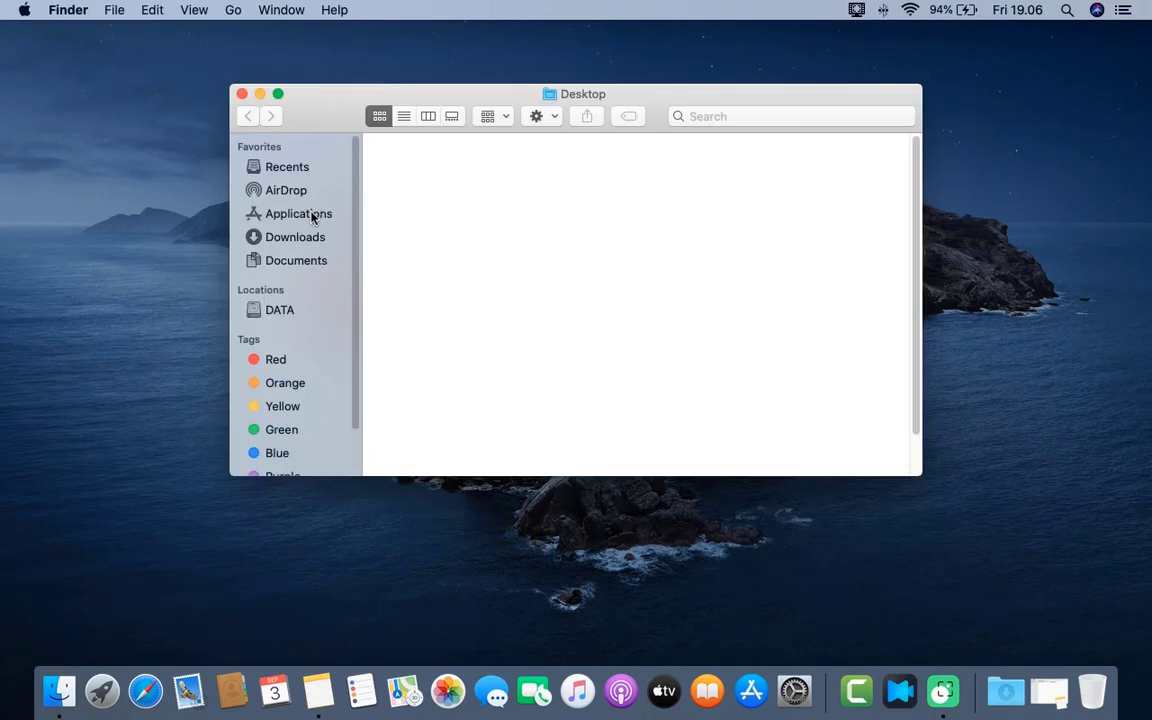
click(296, 212)
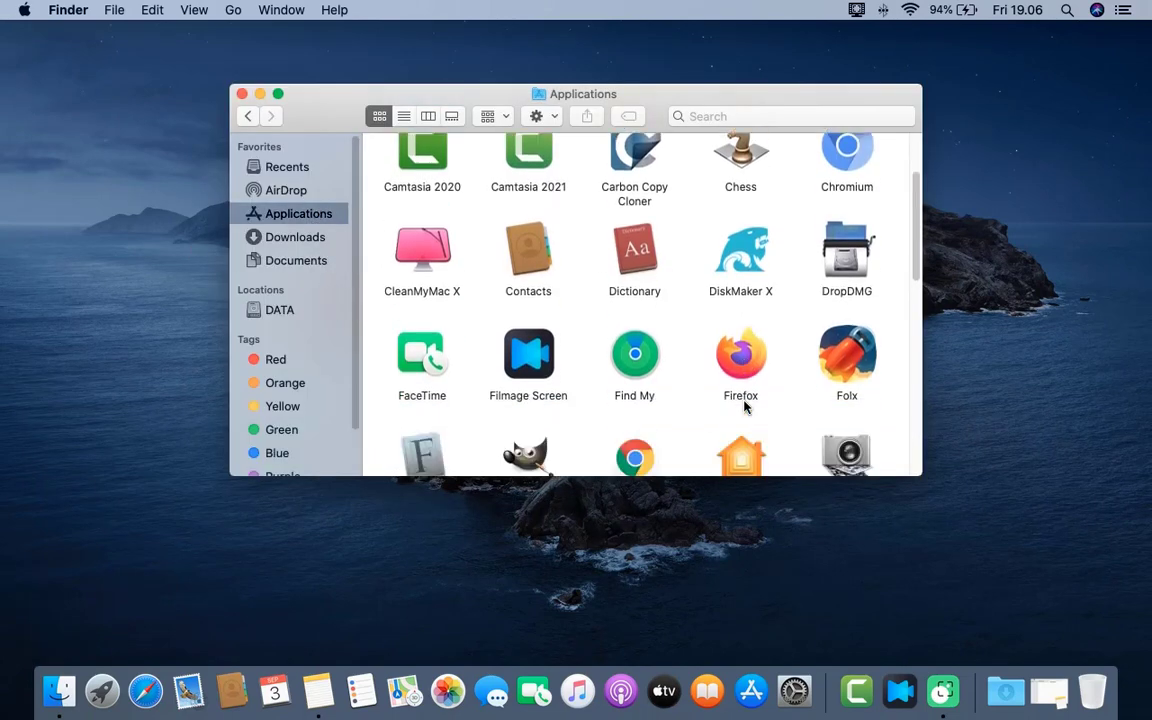
scroll(down, 3)
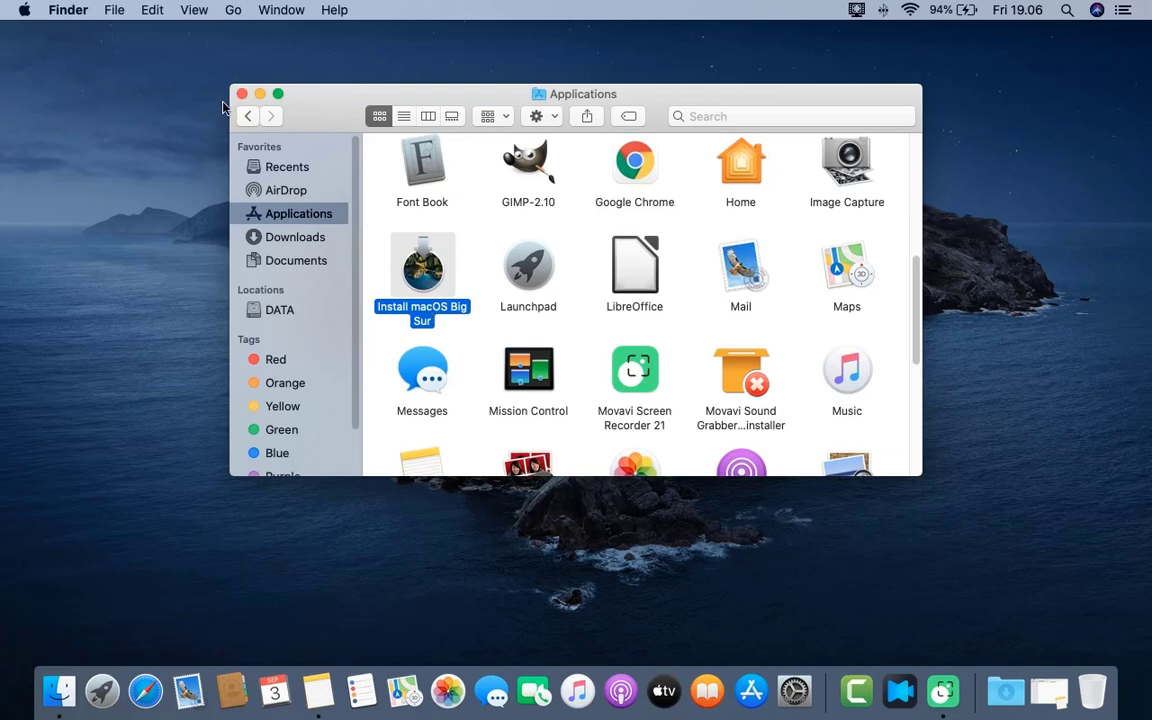
mouse_move(240, 94)
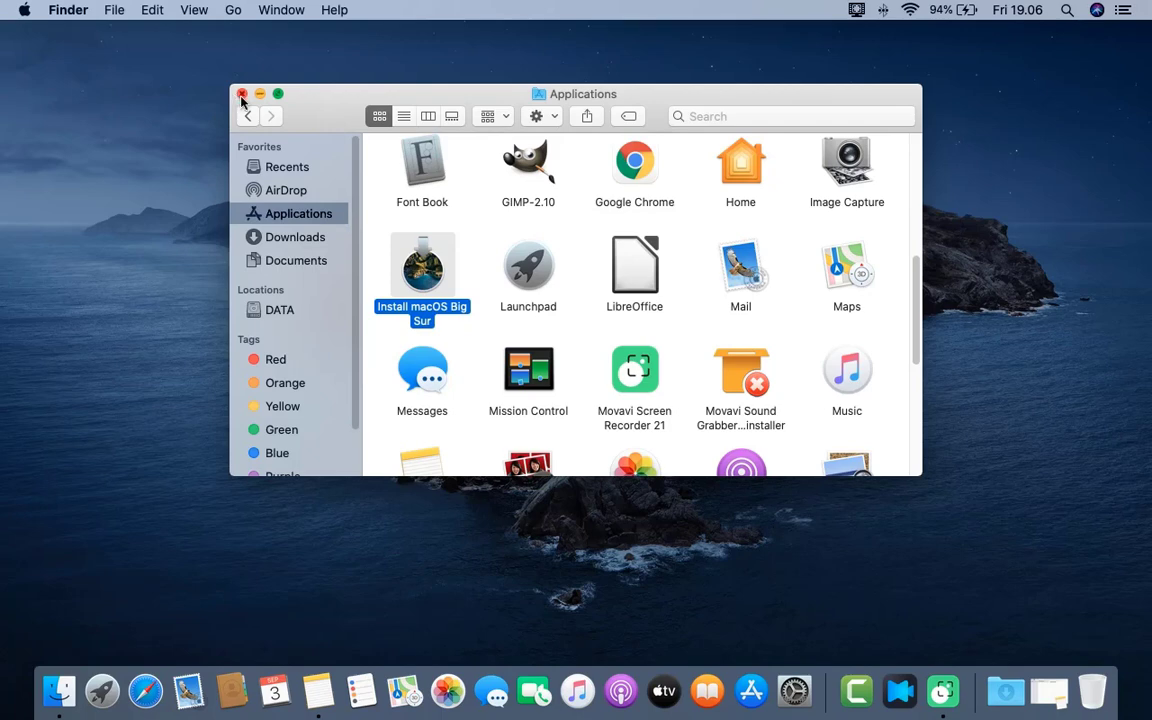
Step: Close the Finder window, launch Safari and go to the Google homepage search box
click(242, 94)
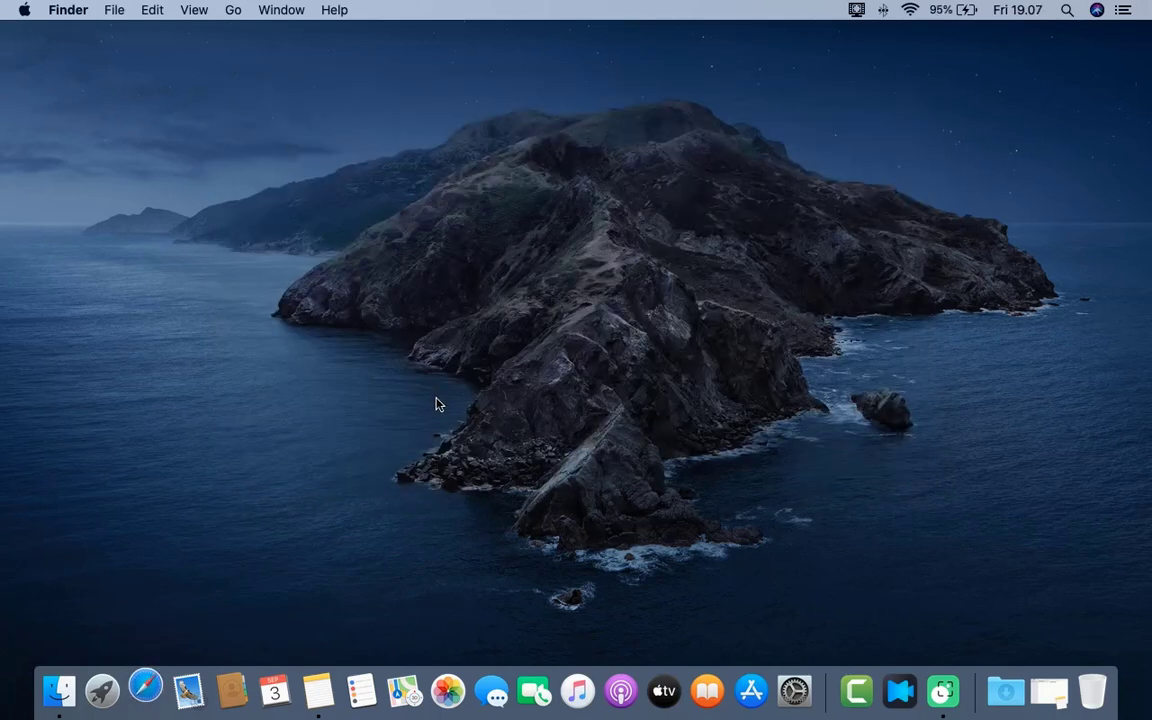
click(144, 692)
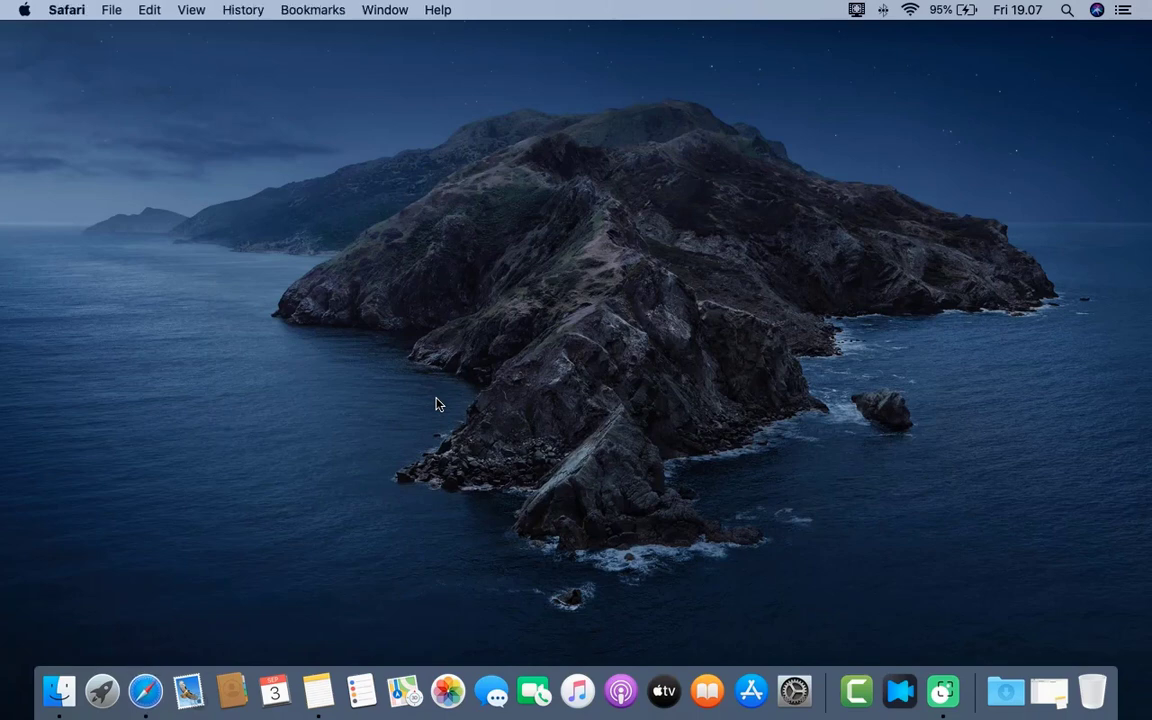
click(144, 690)
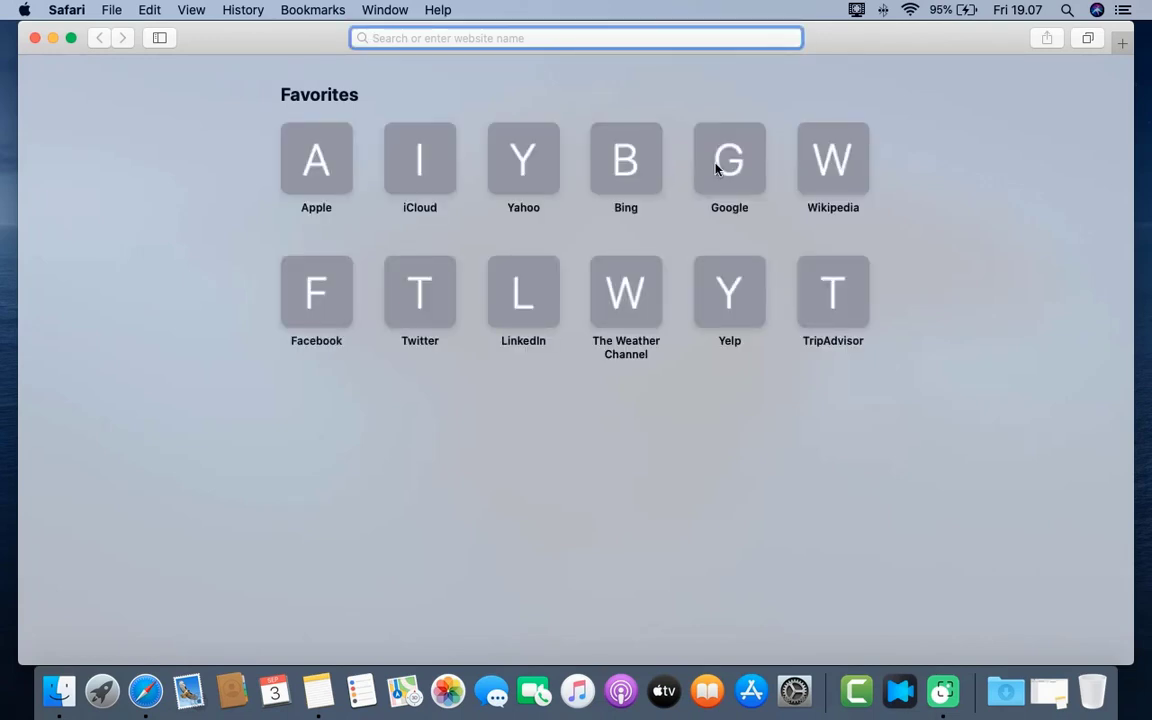
click(728, 160)
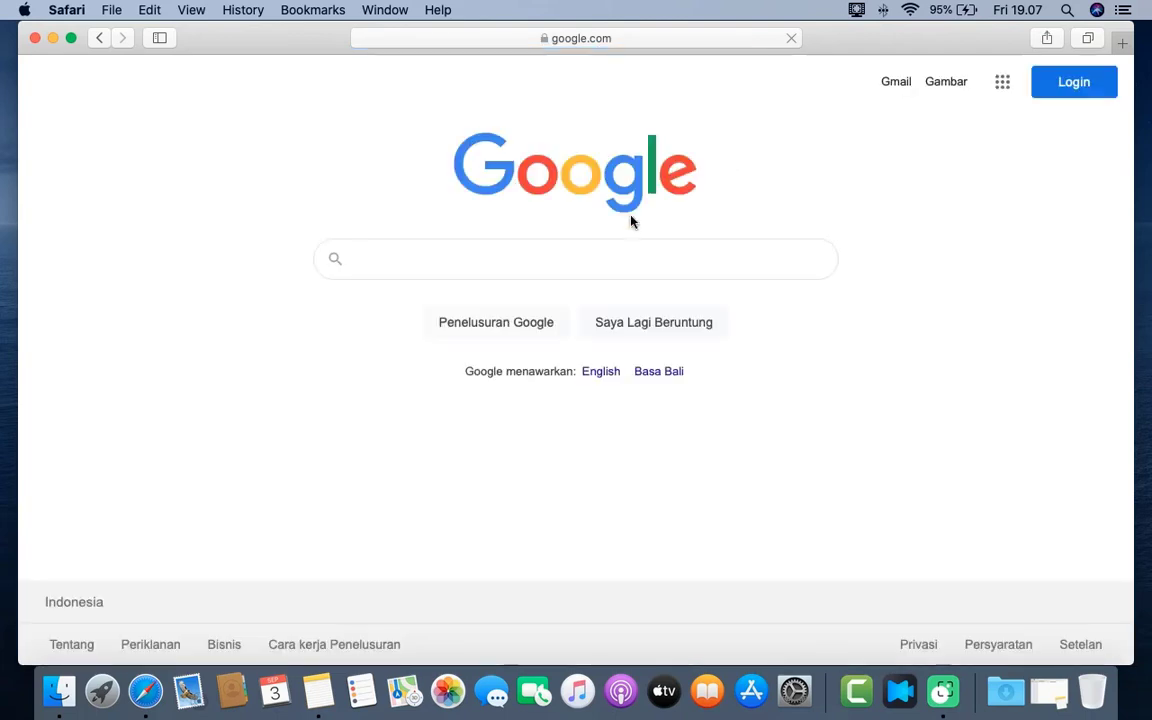
click(542, 260)
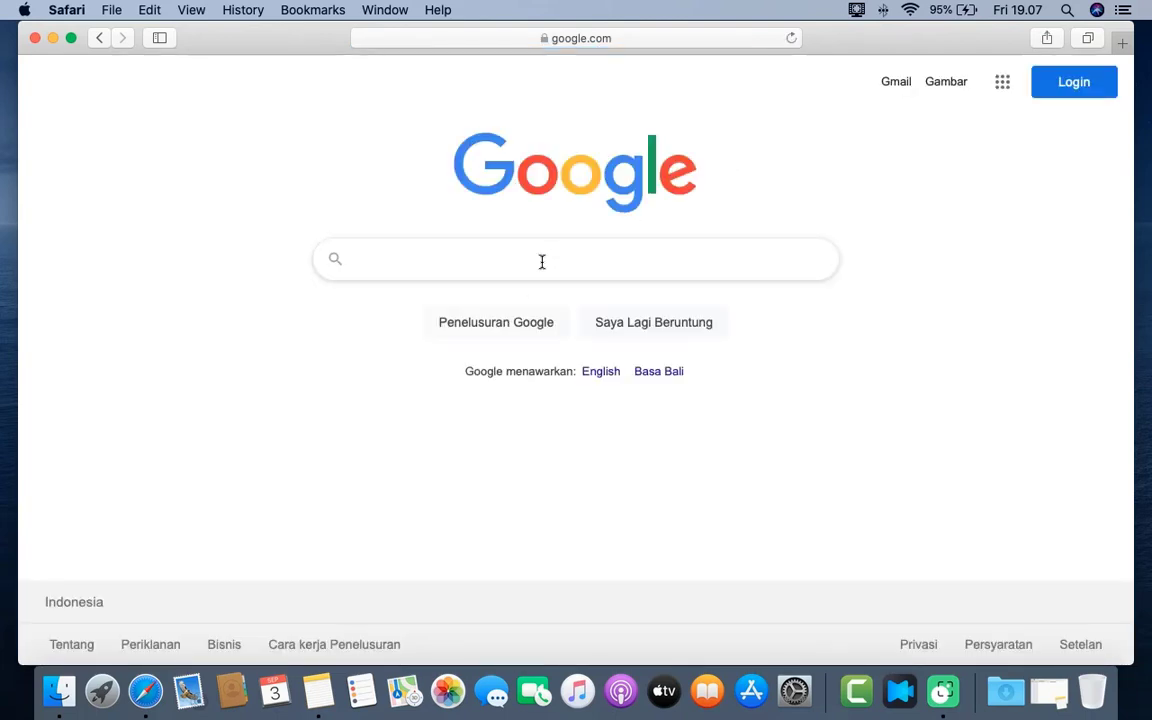
Step: Search Google for 'create macos vm install dmg'
text(create)
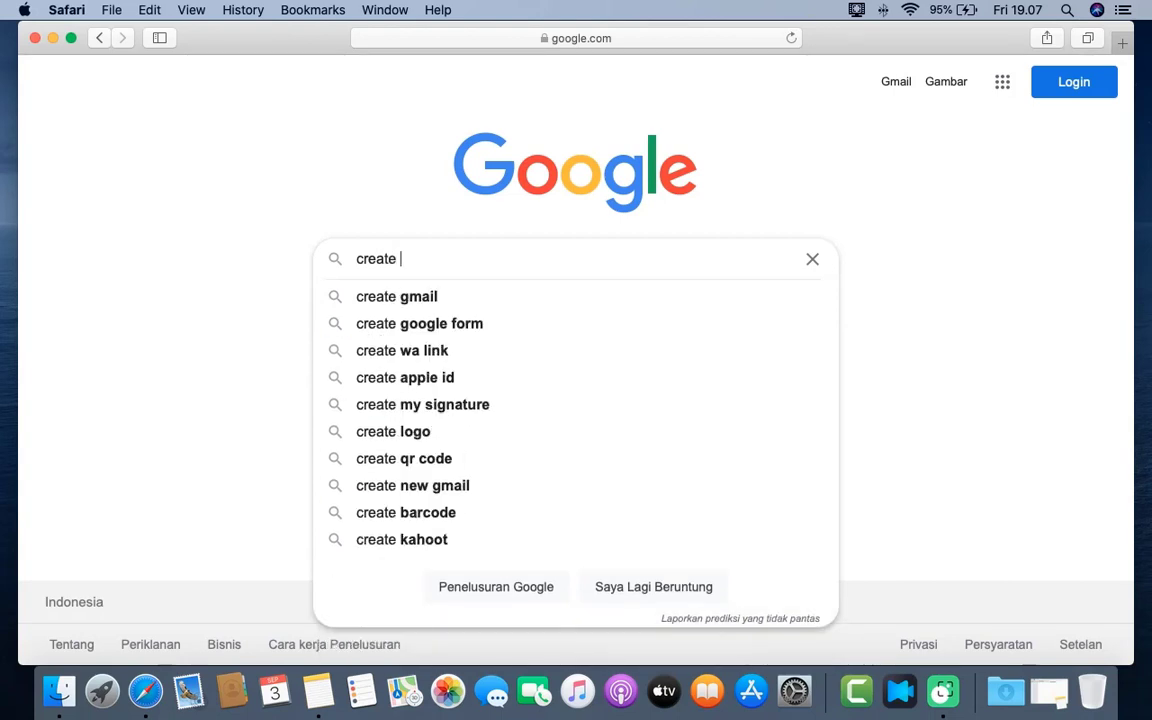
text(macos vm)
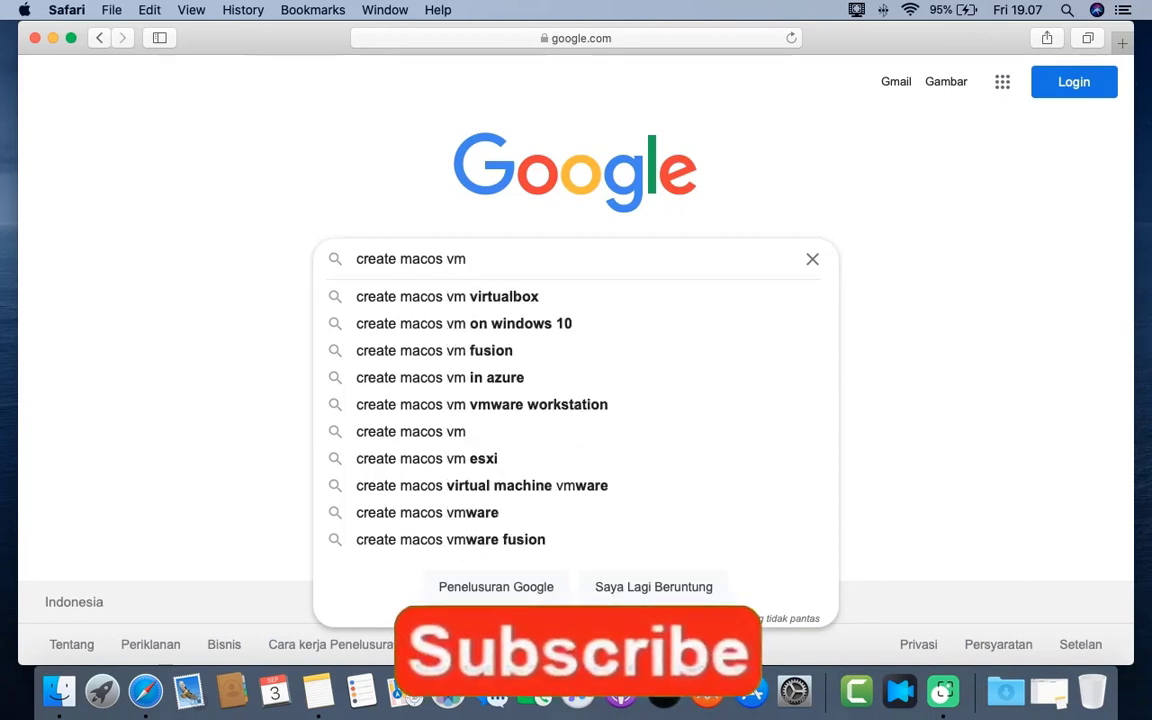
text(insta)
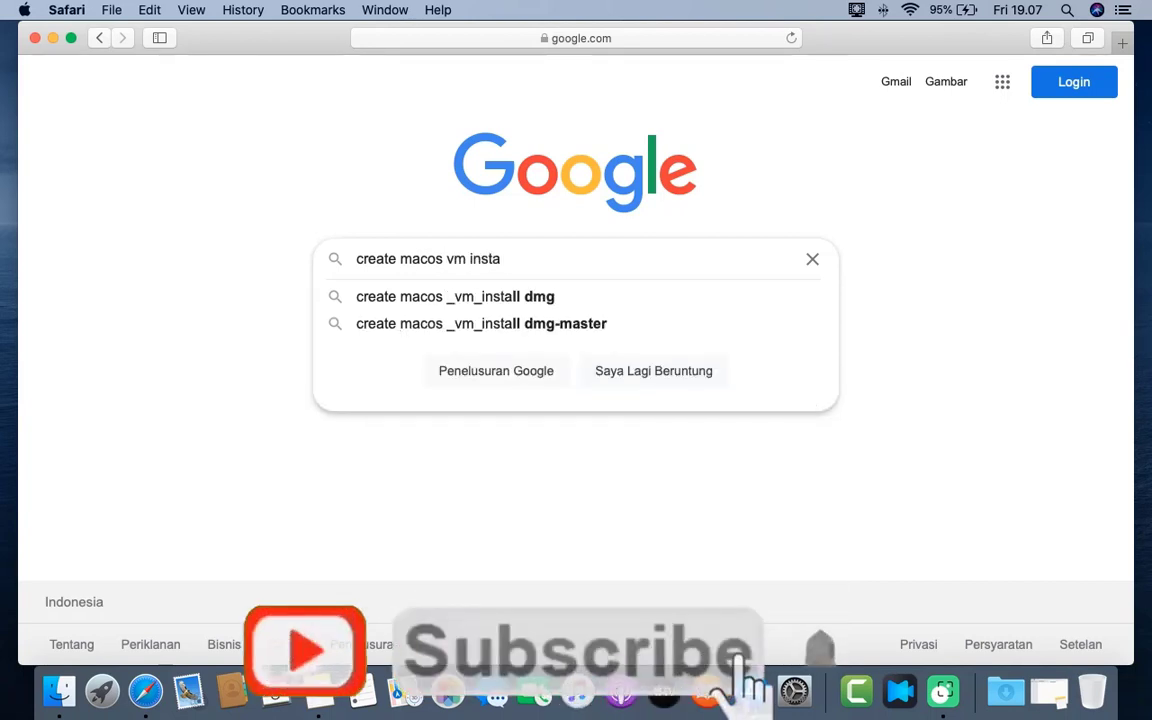
text(ll dmg)
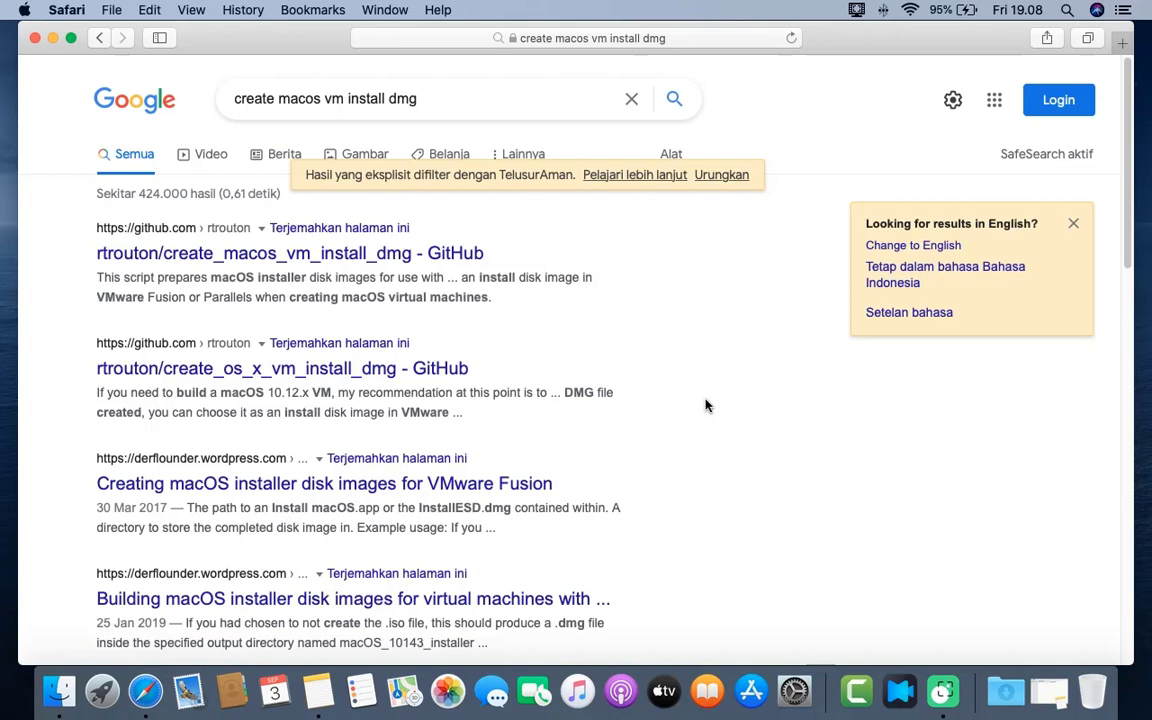
mouse_move(314, 252)
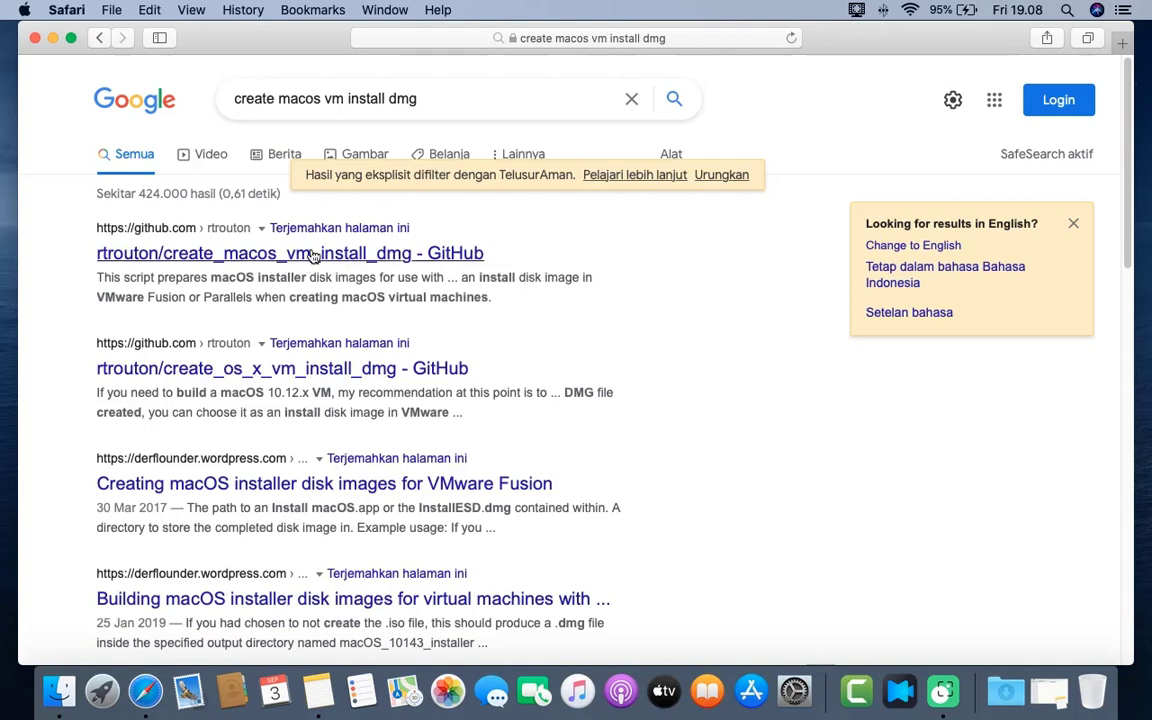
Step: Go to the rtrouton/create_macos_vm_install_dmg GitHub repository from the results
click(288, 252)
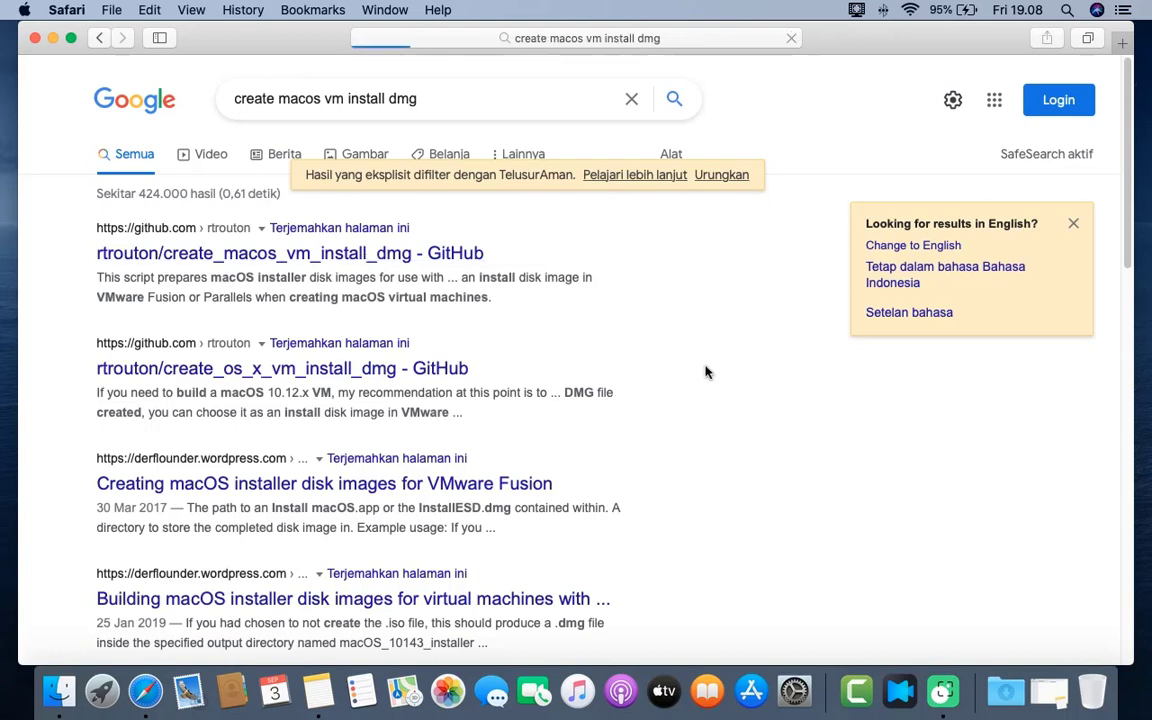
click(290, 252)
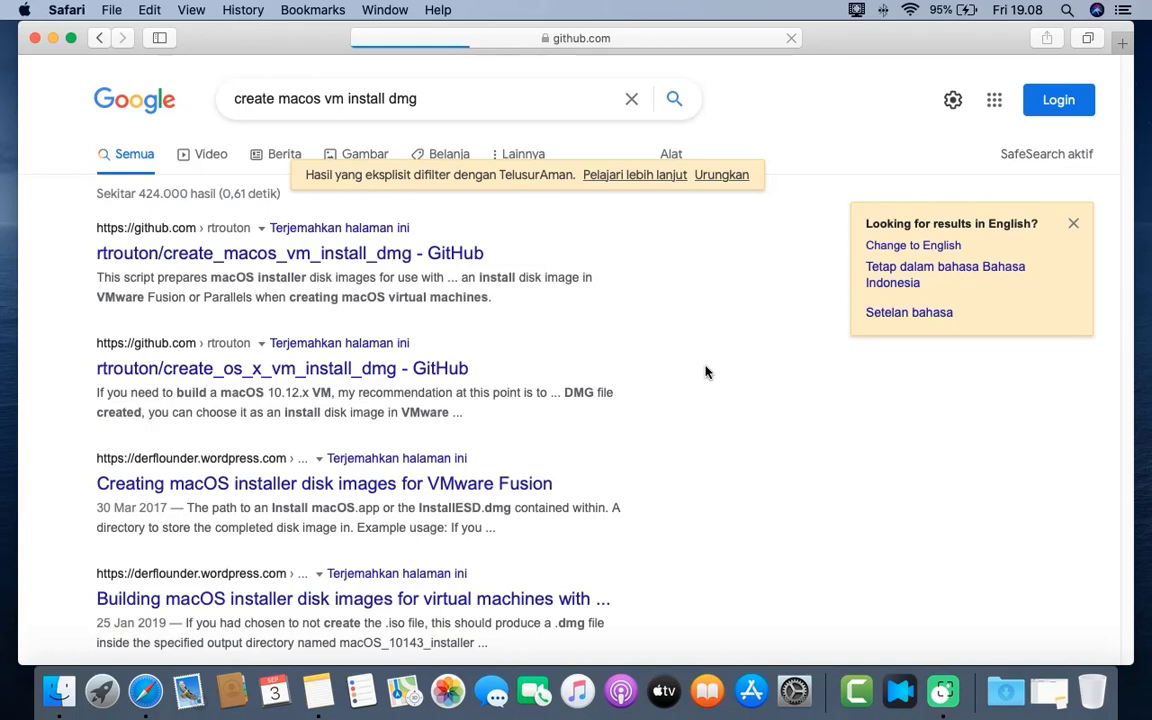
click(288, 252)
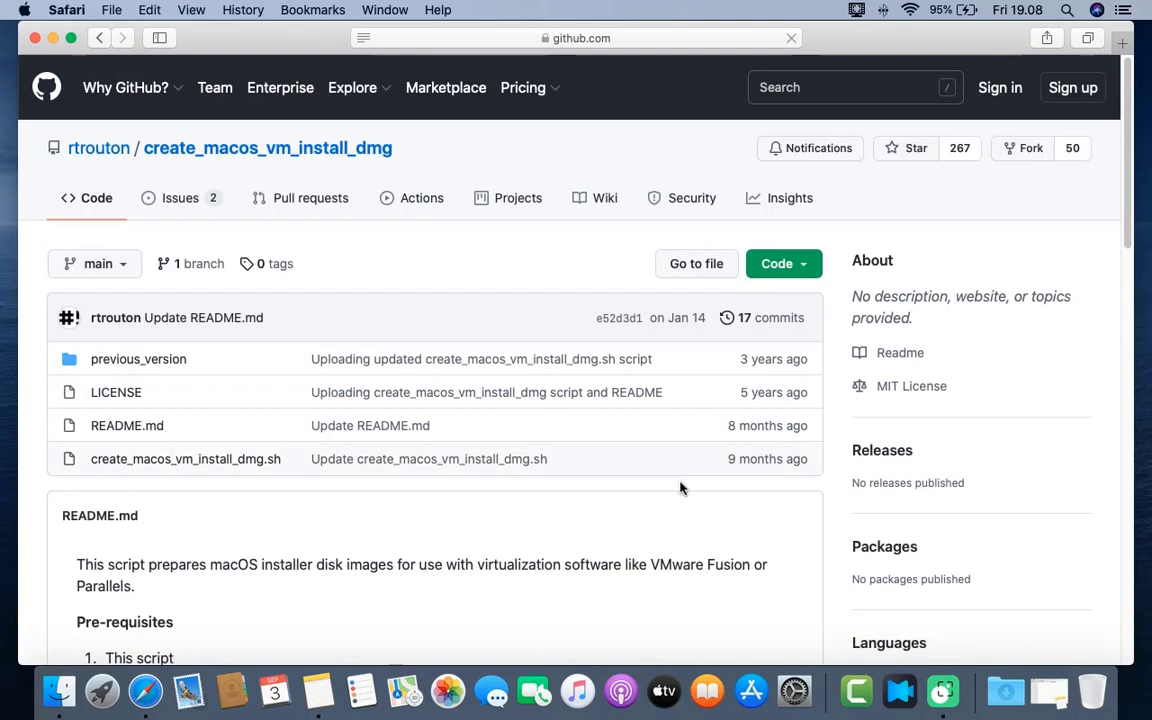
mouse_move(890, 198)
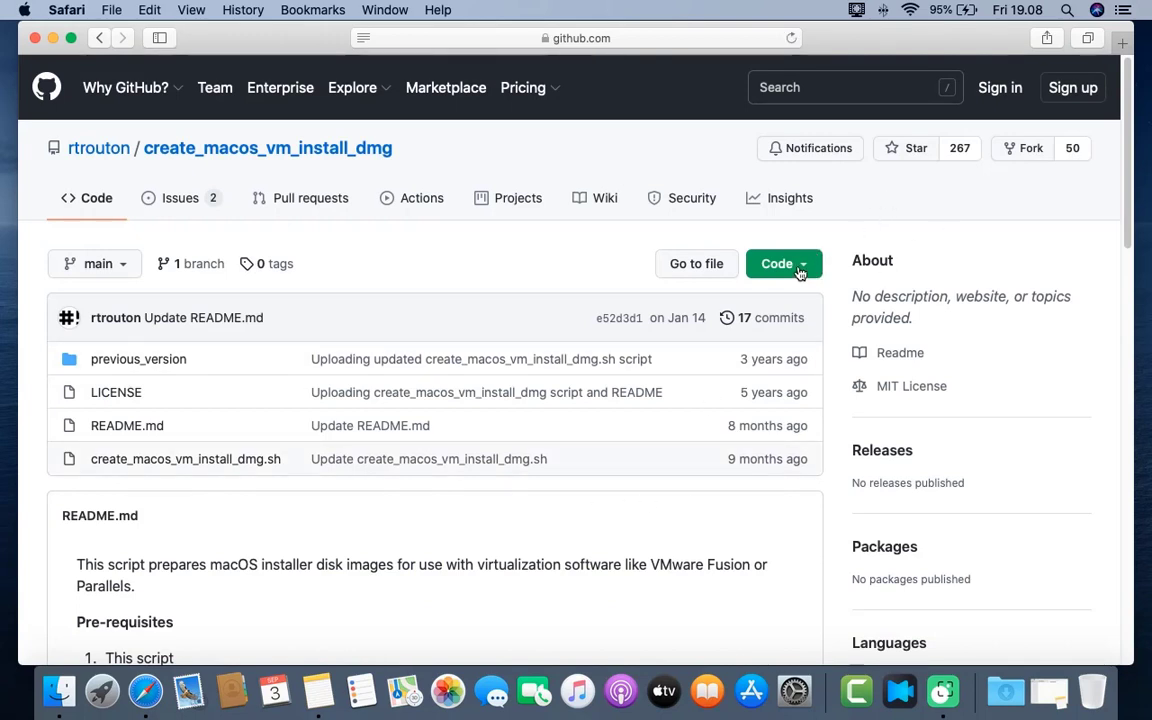
Step: Download the repository as a ZIP, allowing downloads from github.com
click(776, 264)
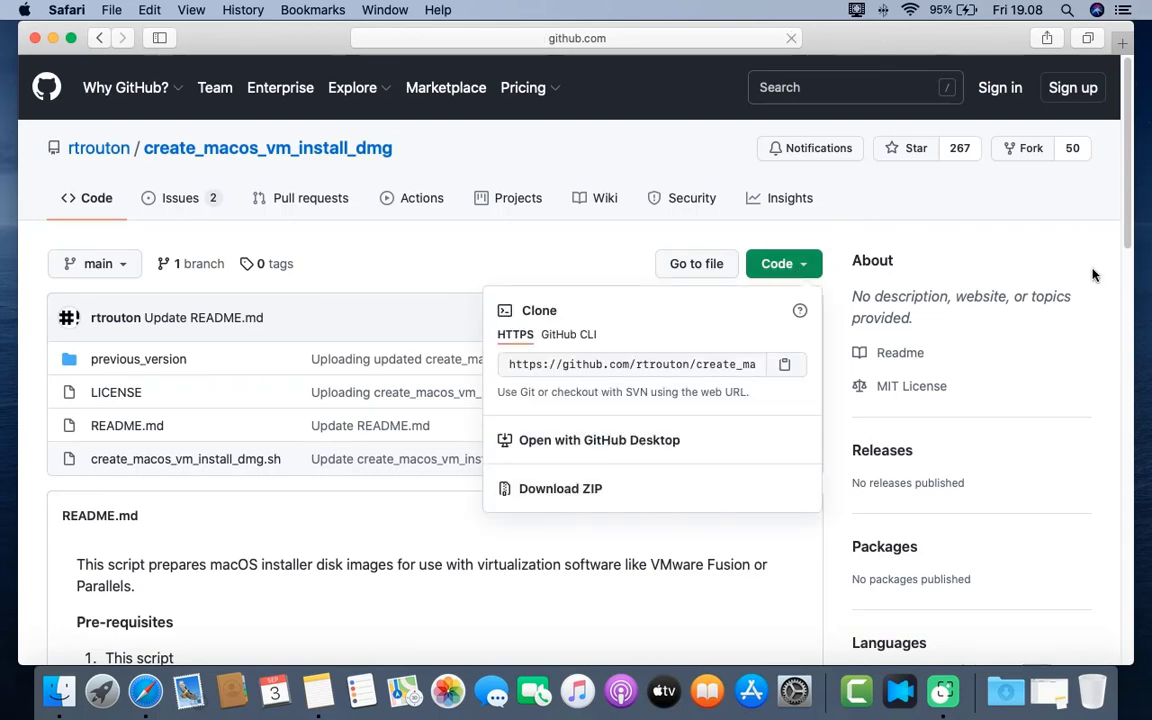
click(560, 488)
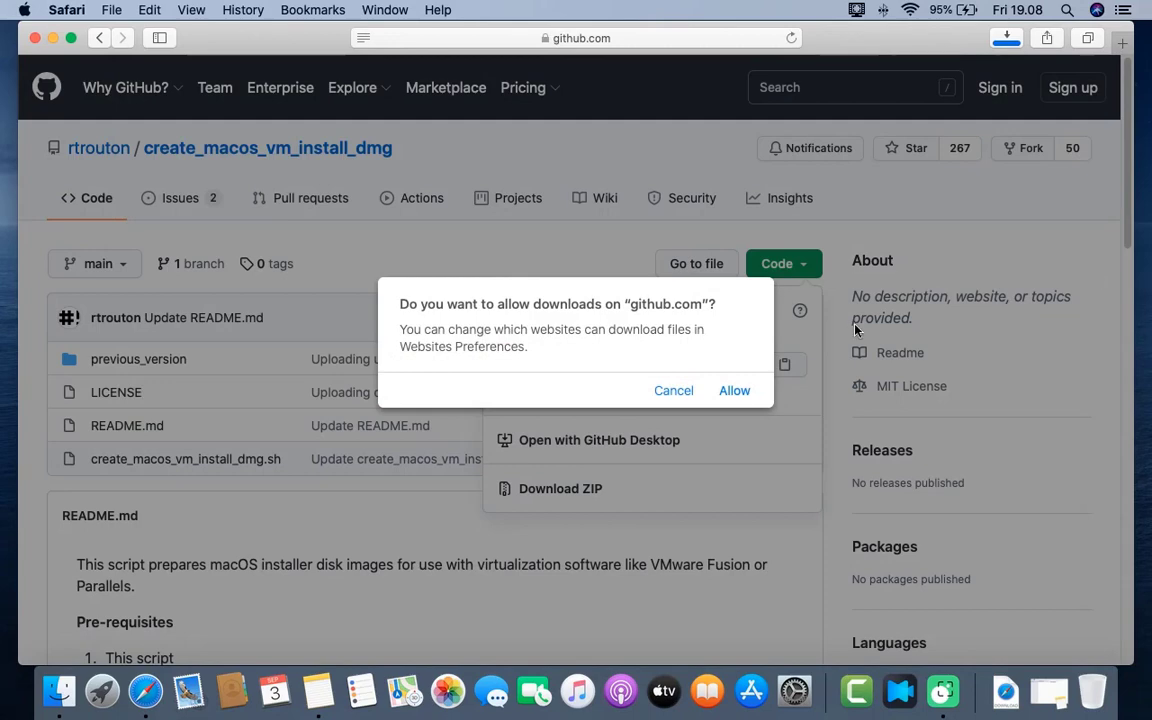
click(672, 390)
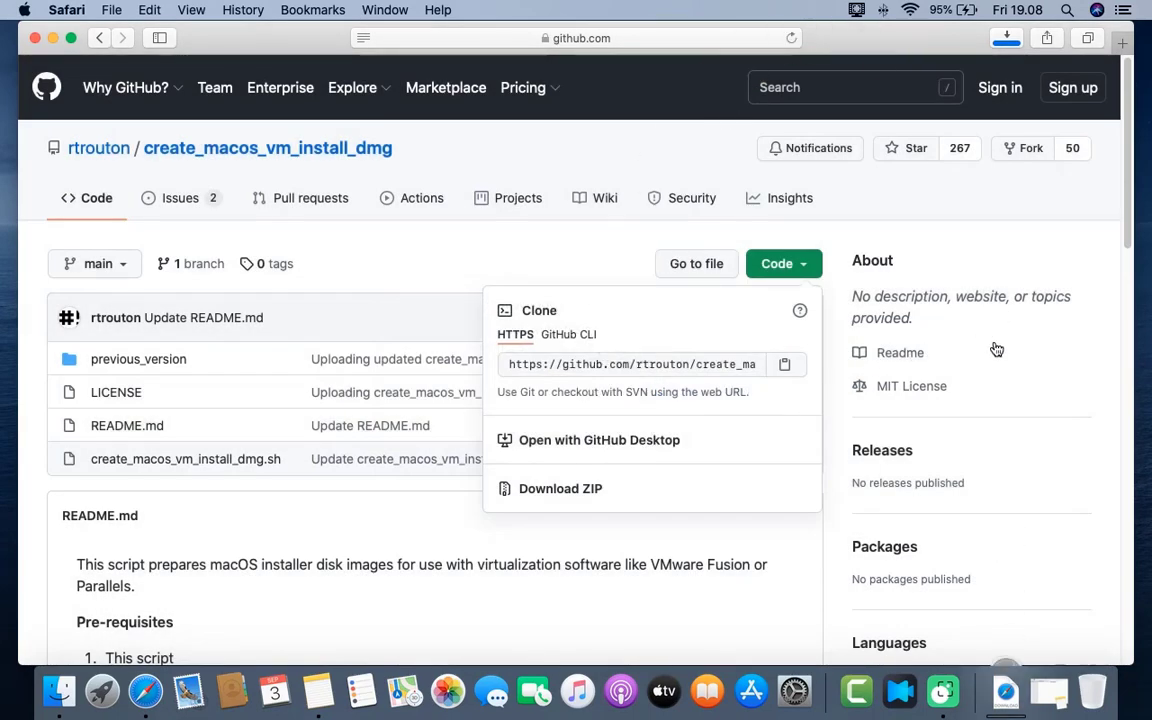
mouse_move(560, 266)
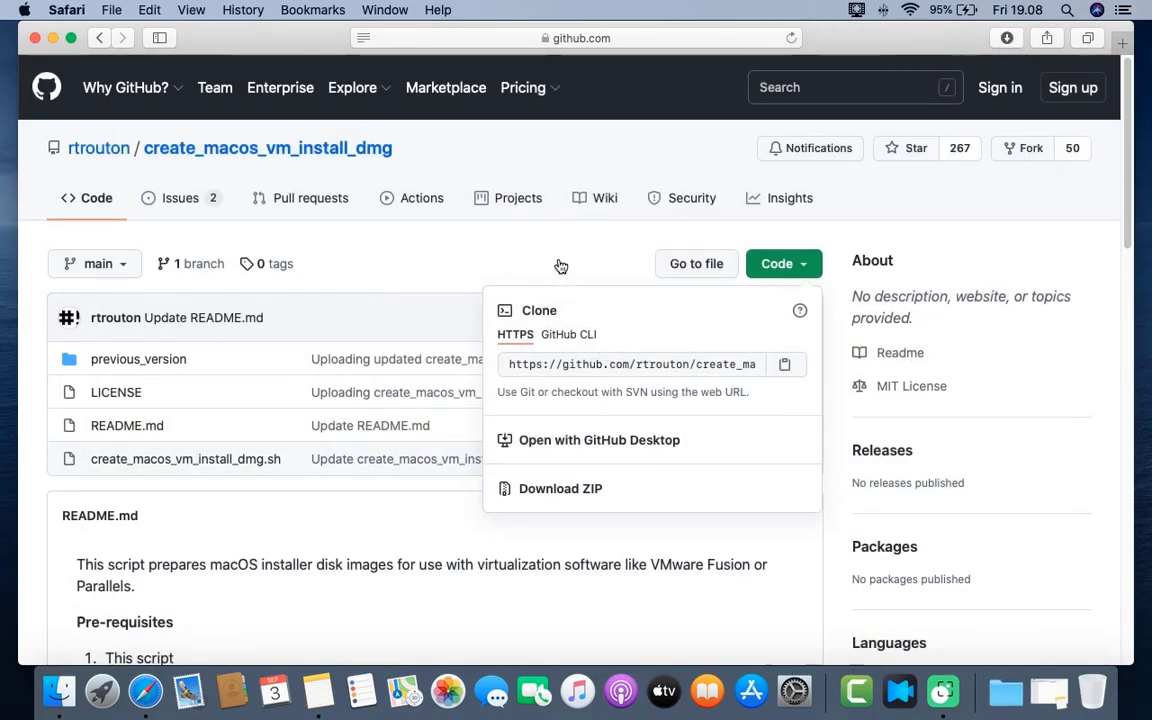
Step: Read the README's 'Running the script' arguments section, then minimize the Safari window
scroll(down, 3)
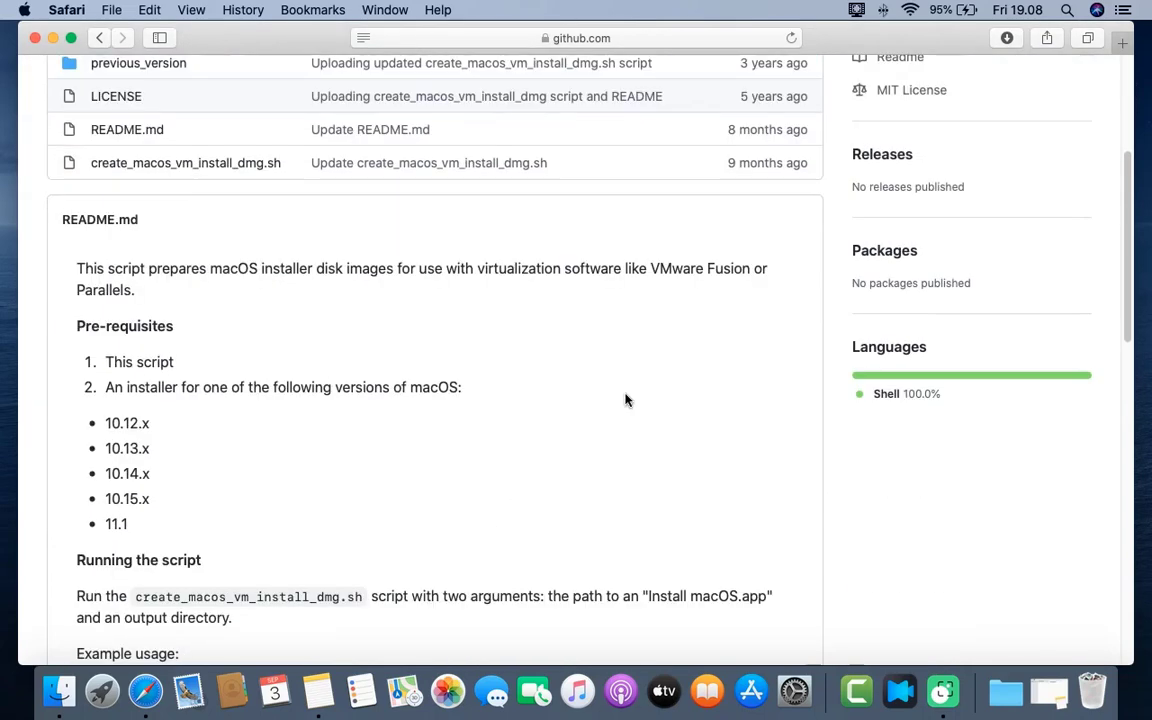
scroll(down, 3)
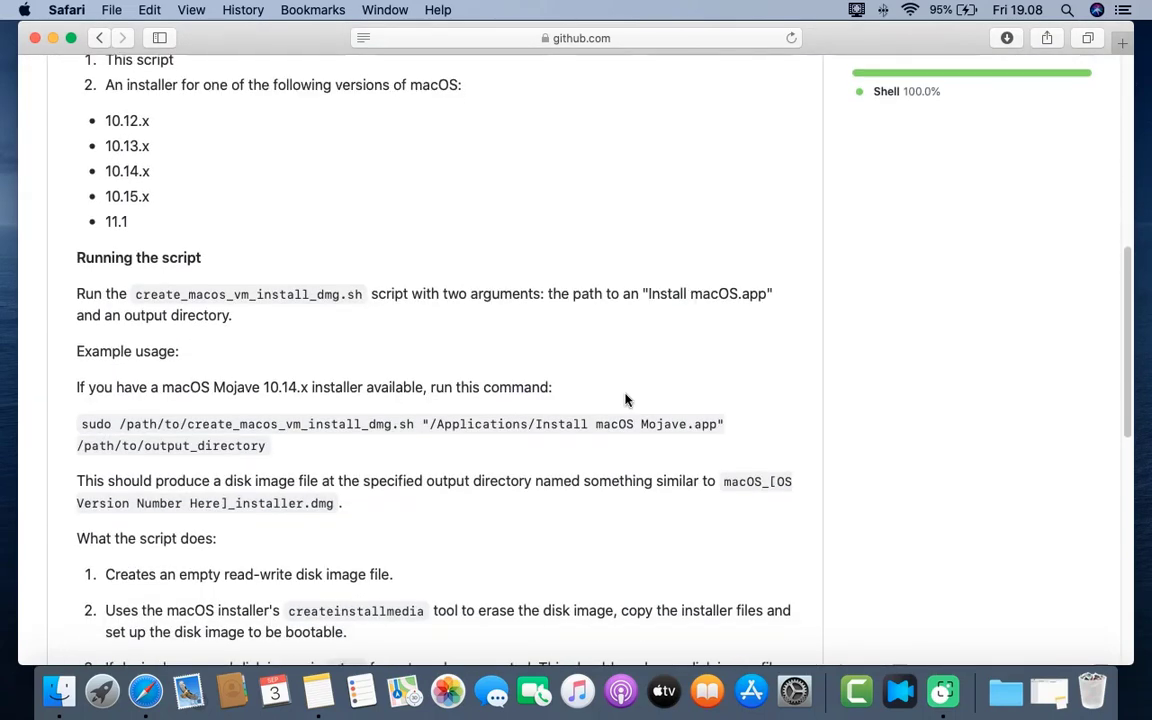
scroll(down, 3)
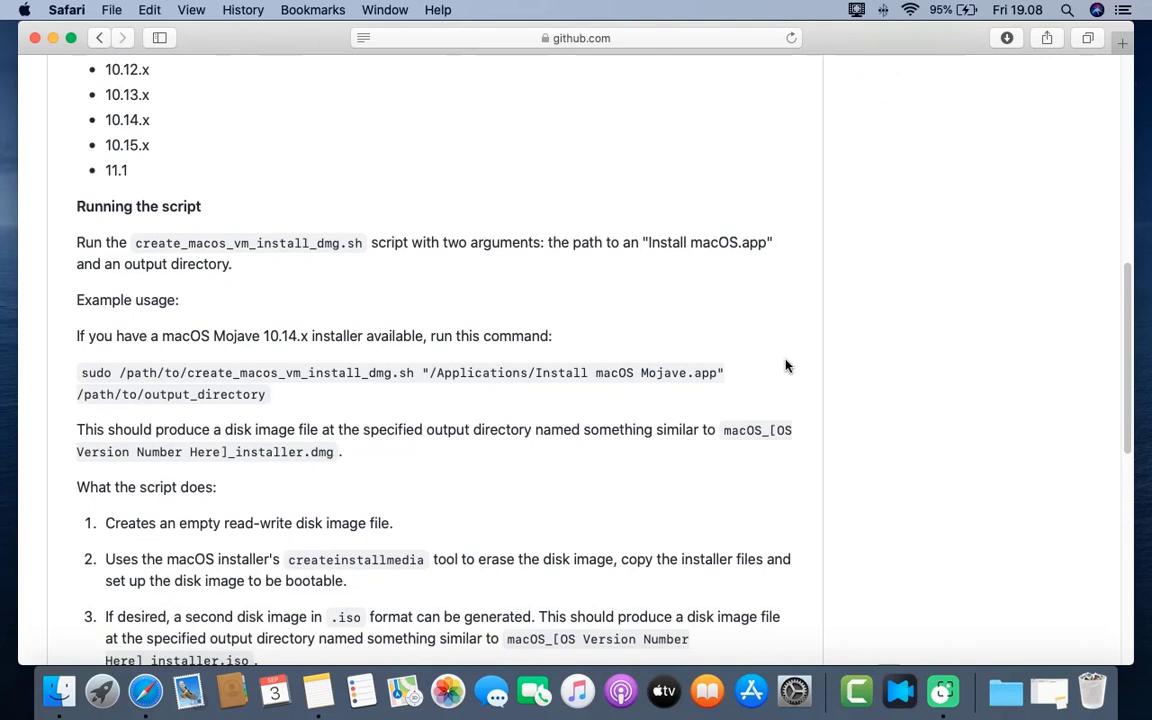
mouse_move(740, 336)
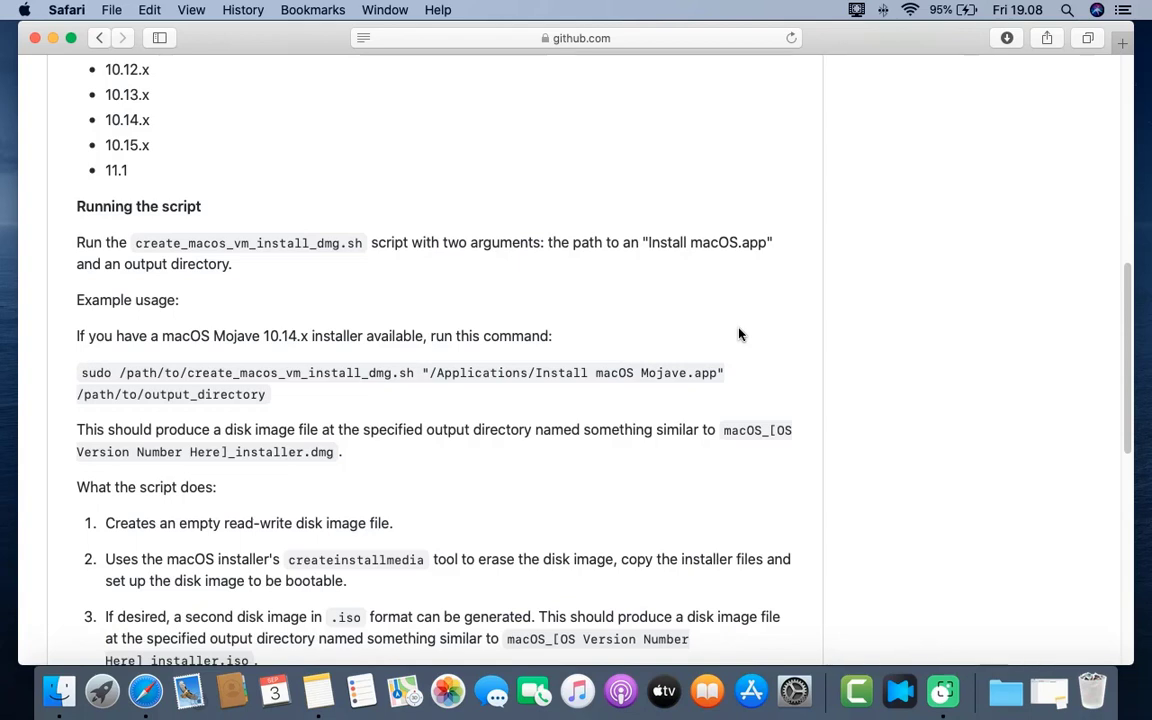
mouse_move(660, 268)
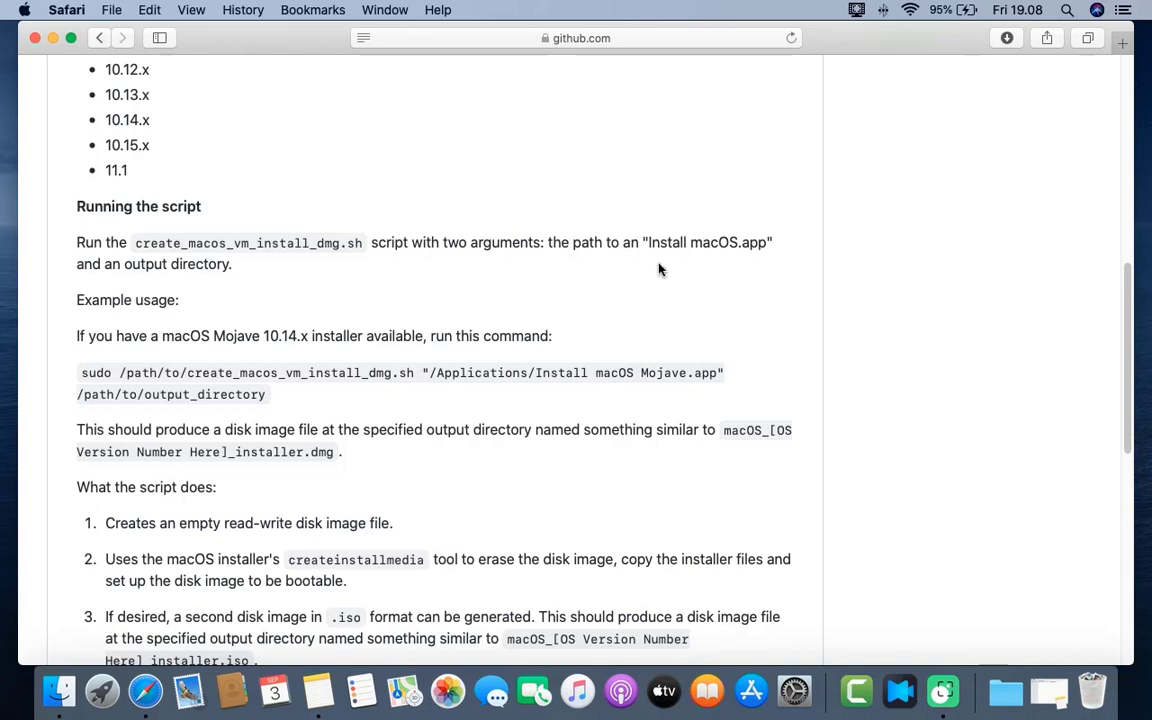
mouse_move(546, 244)
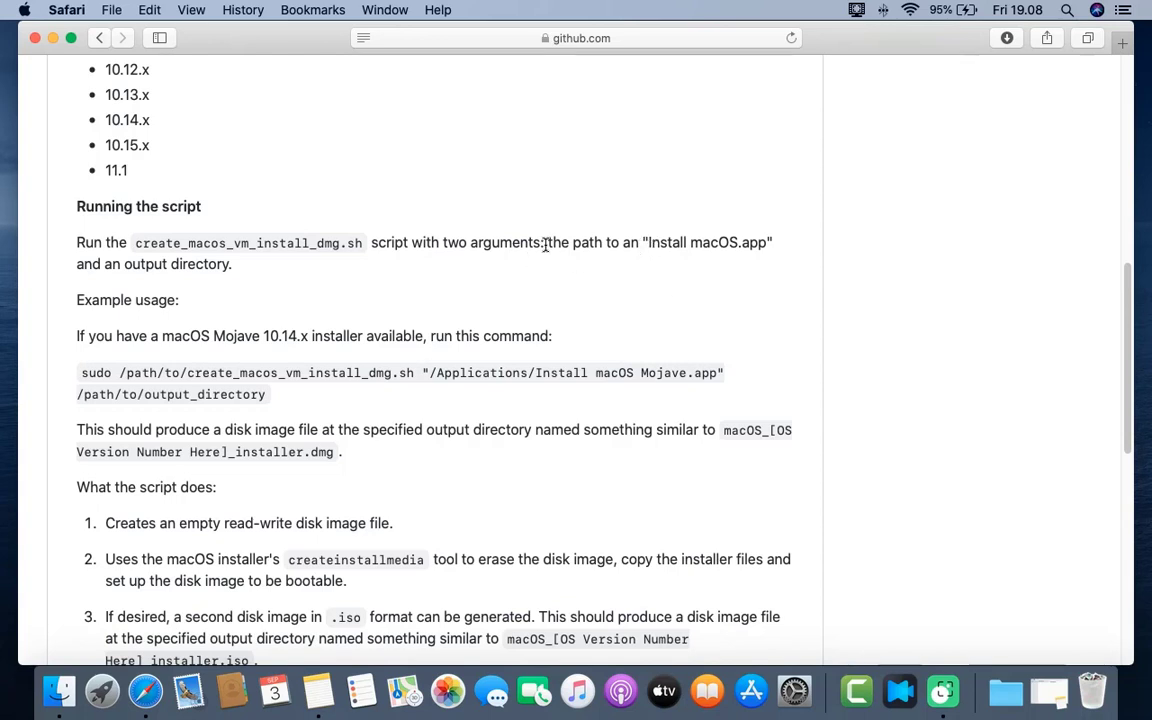
drag(548, 242, 772, 242)
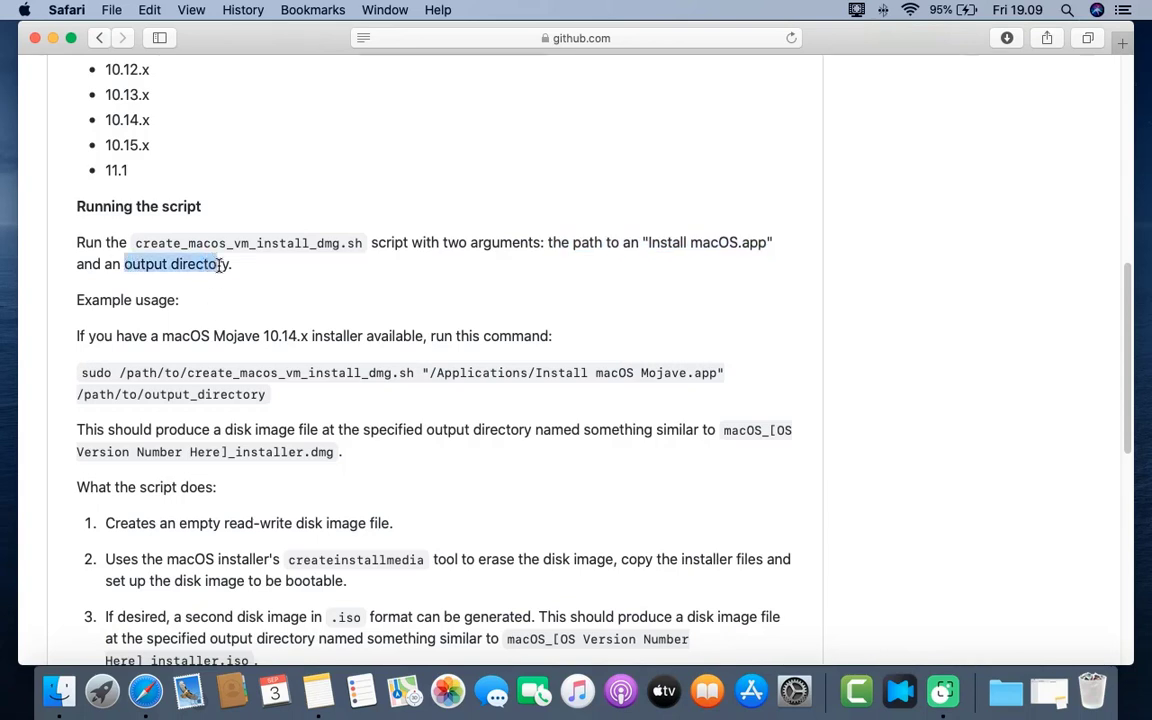
double_click(104, 300)
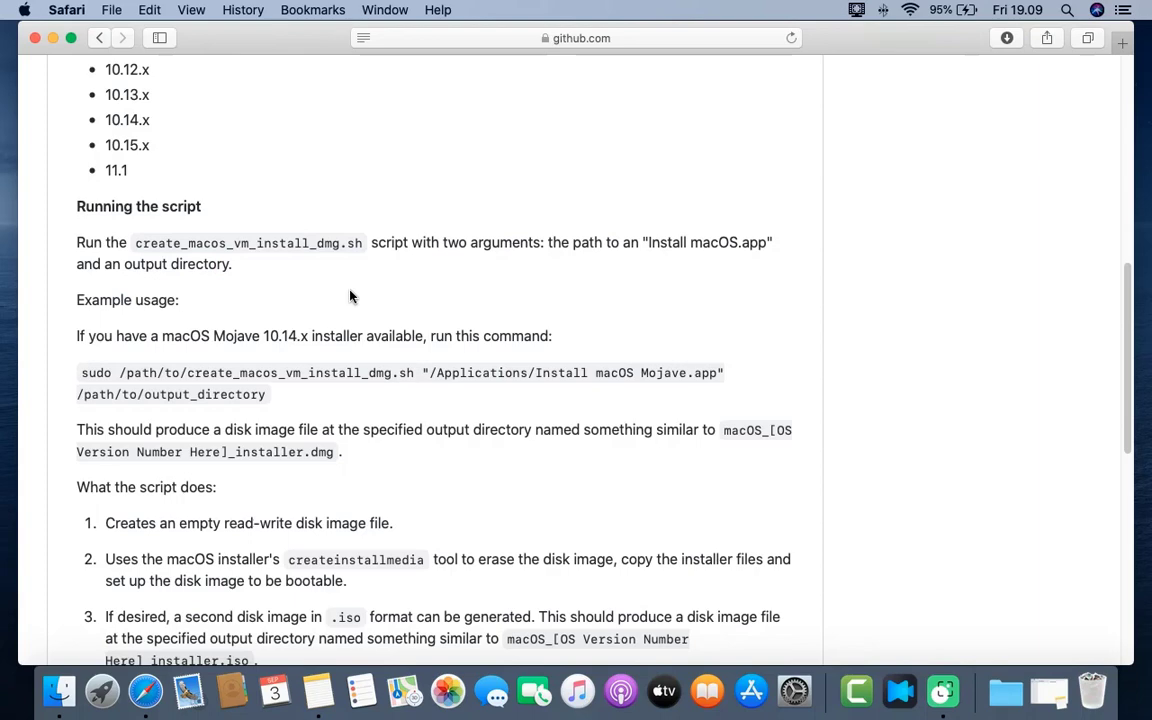
click(52, 38)
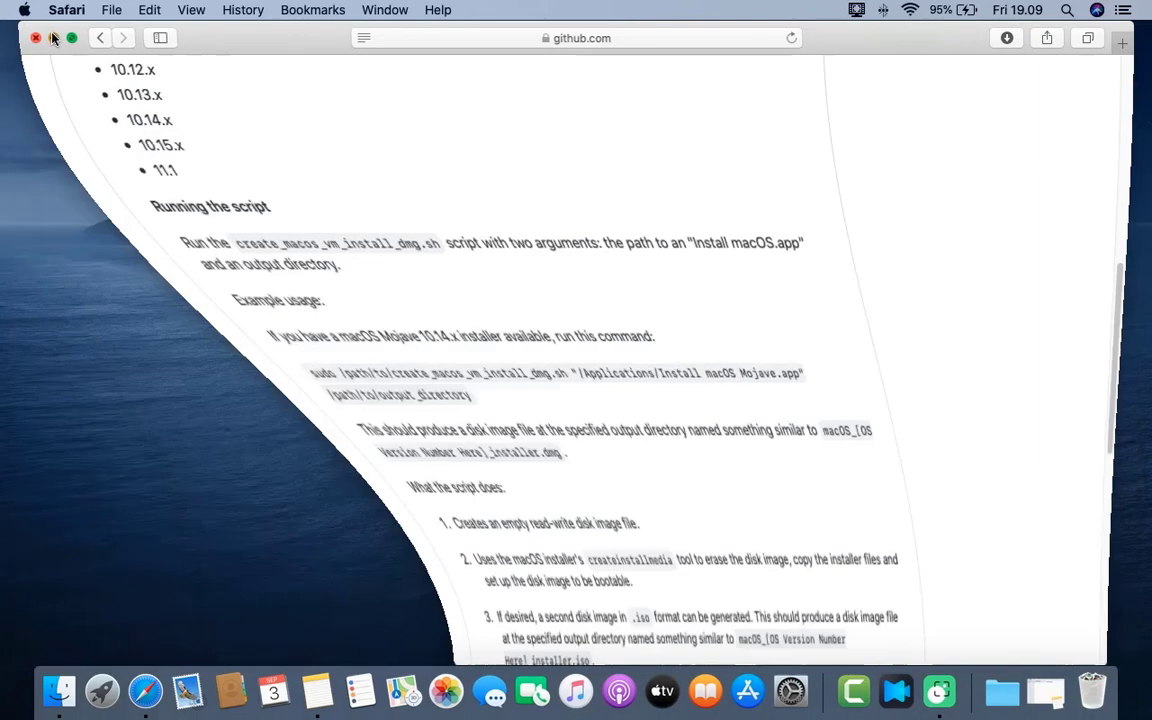
Step: Show the create_macos_vm_install_dmg-main folder contents from Downloads in Finder
click(36, 38)
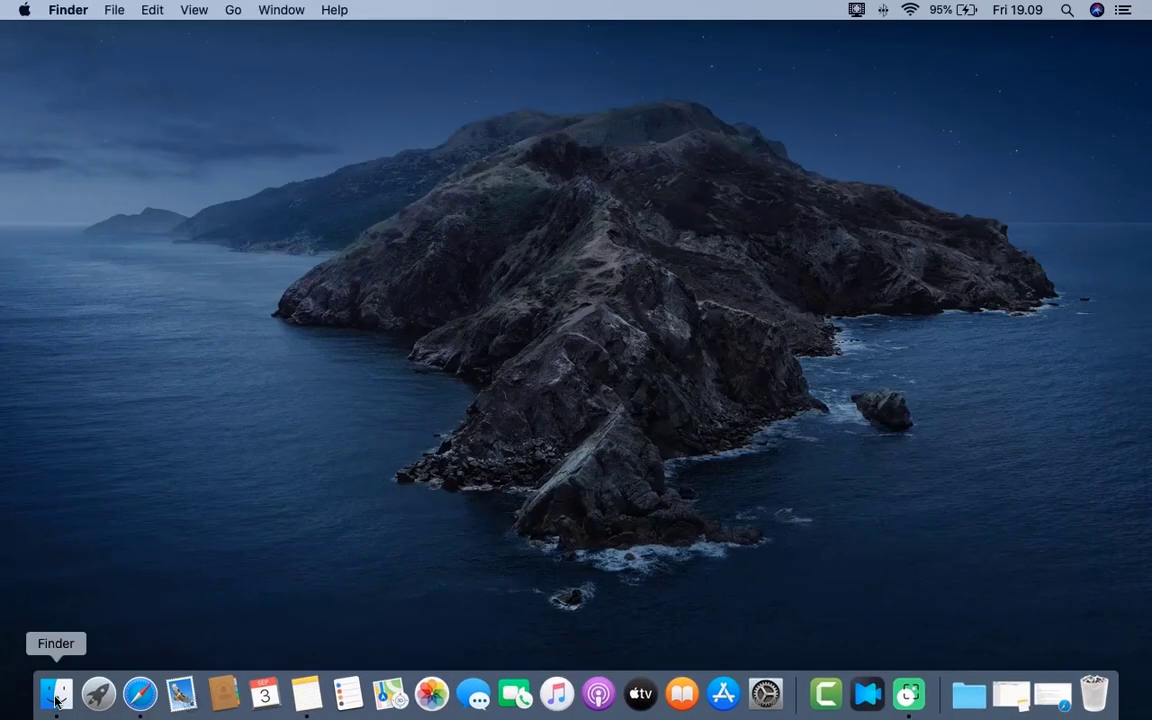
click(56, 692)
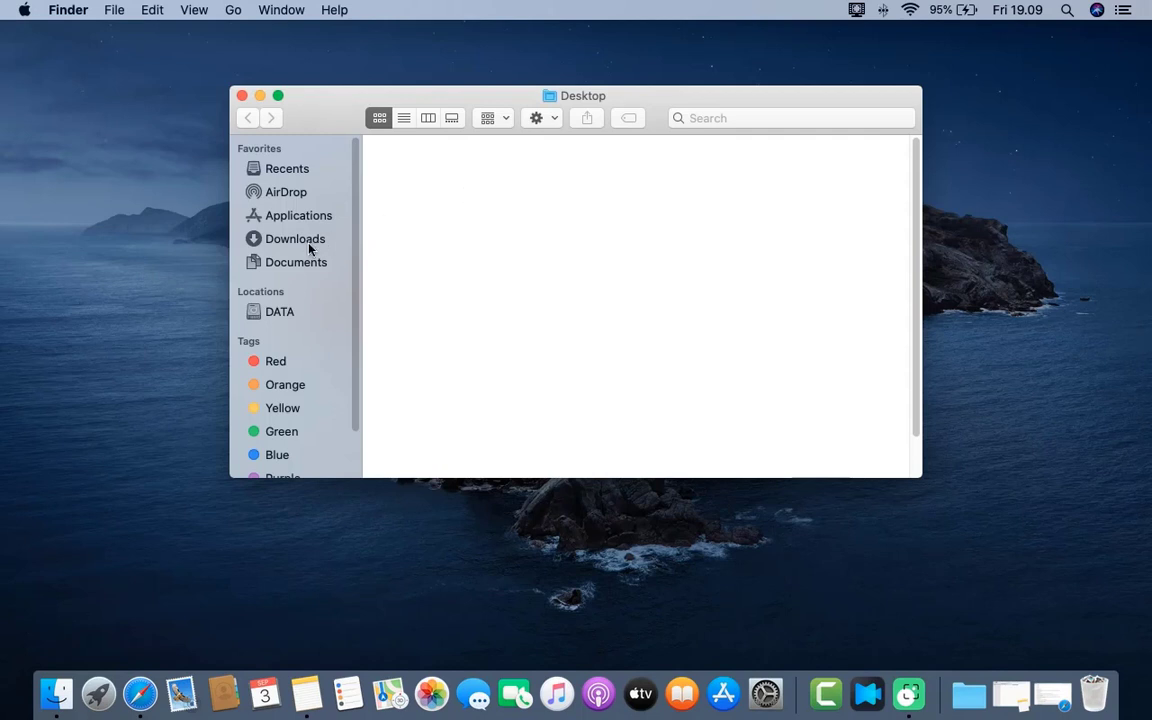
click(294, 238)
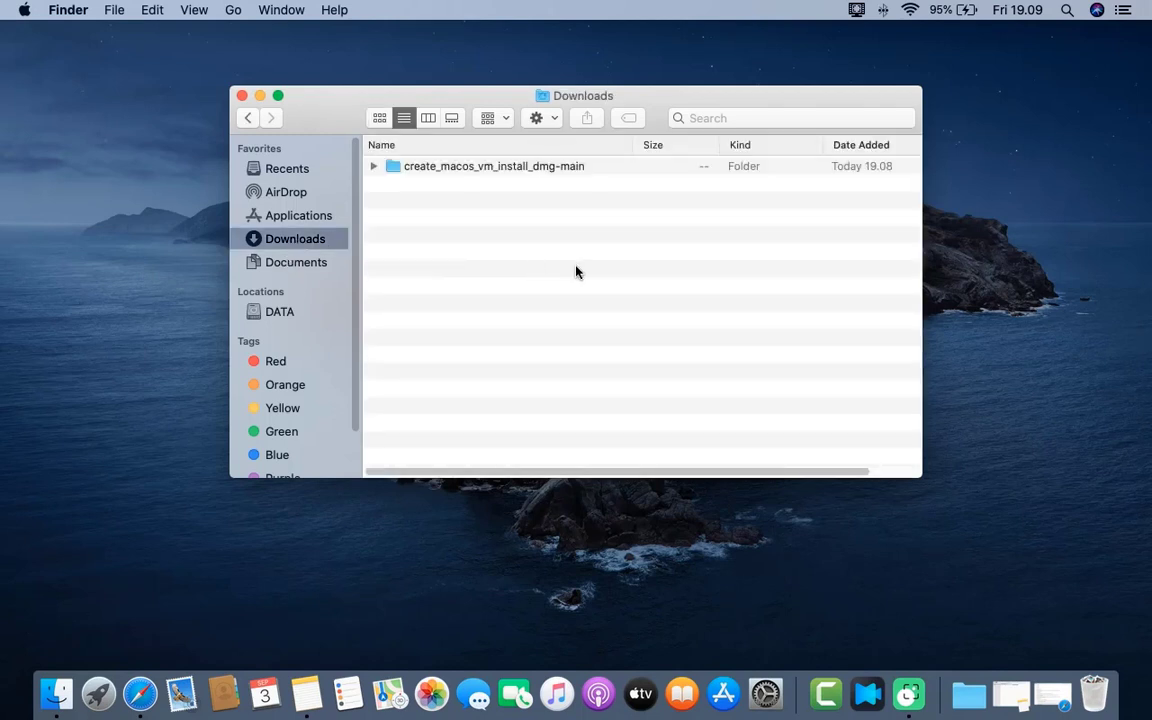
mouse_move(470, 176)
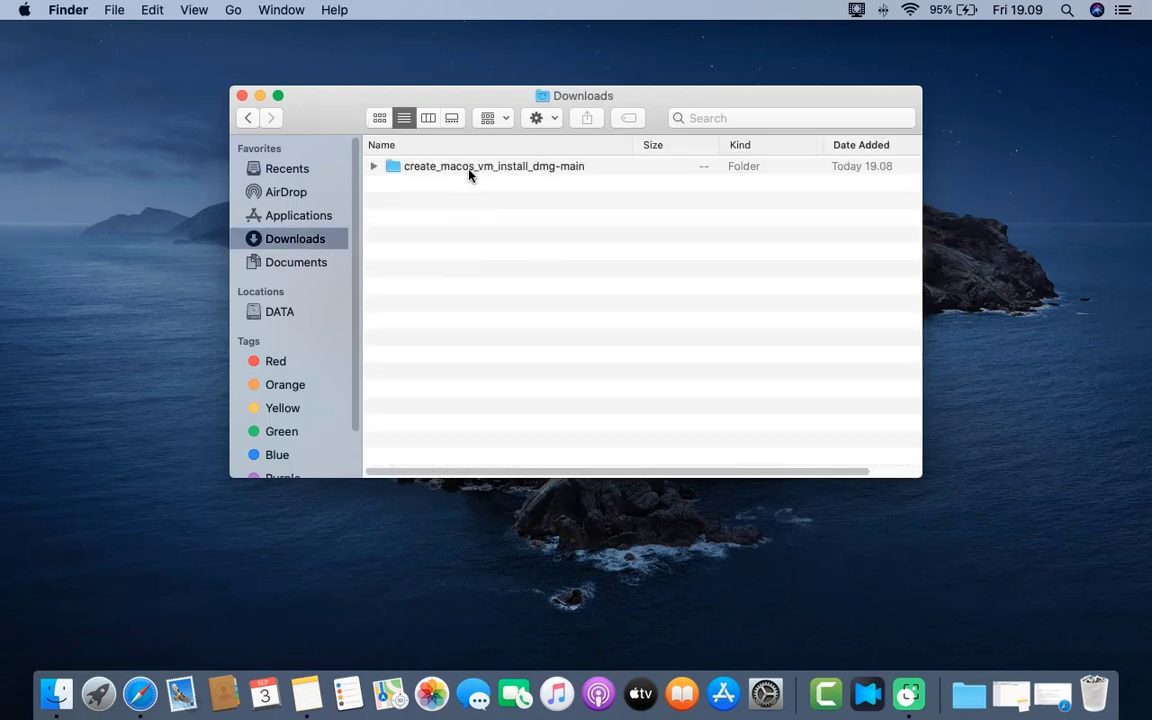
double_click(494, 166)
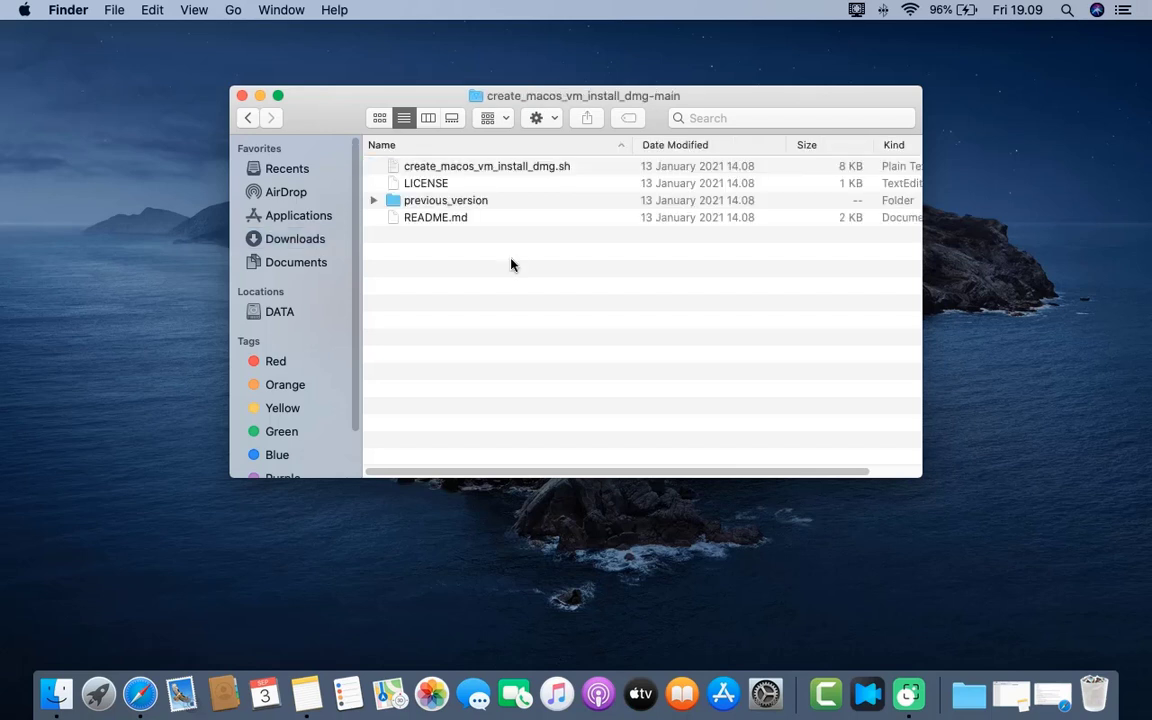
mouse_move(524, 260)
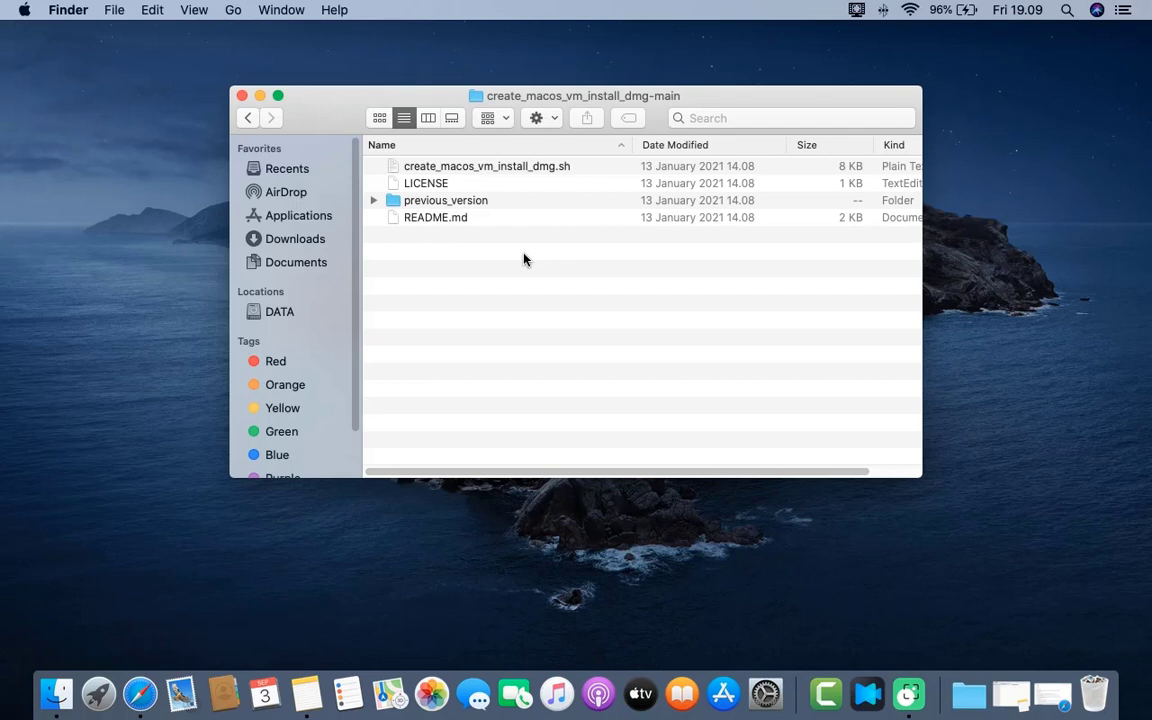
mouse_move(266, 364)
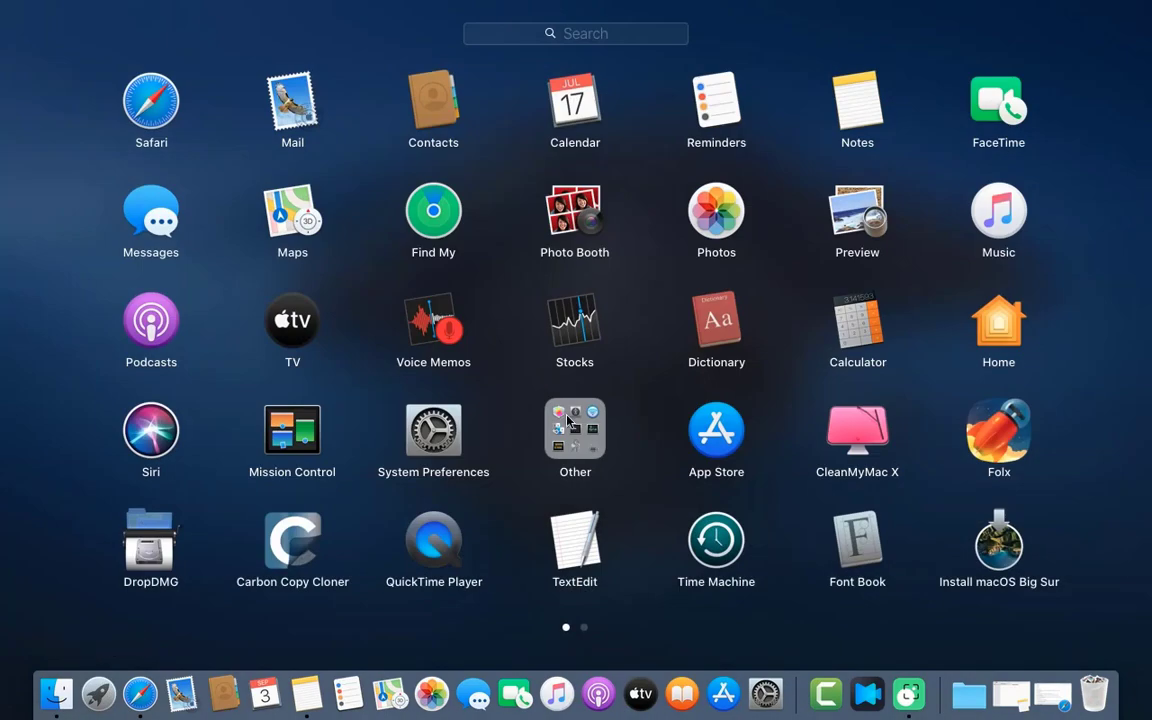
Step: Launch Terminal beside the folder and begin the command with 'sudo'
click(576, 430)
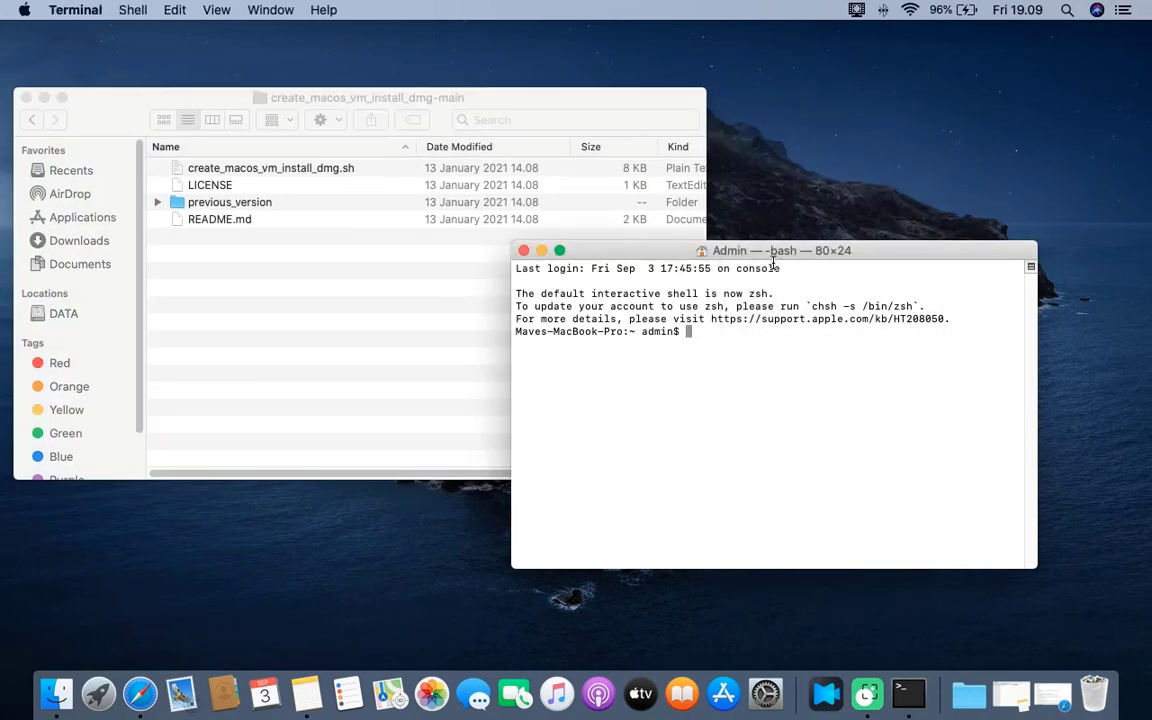
drag(780, 250, 860, 244)
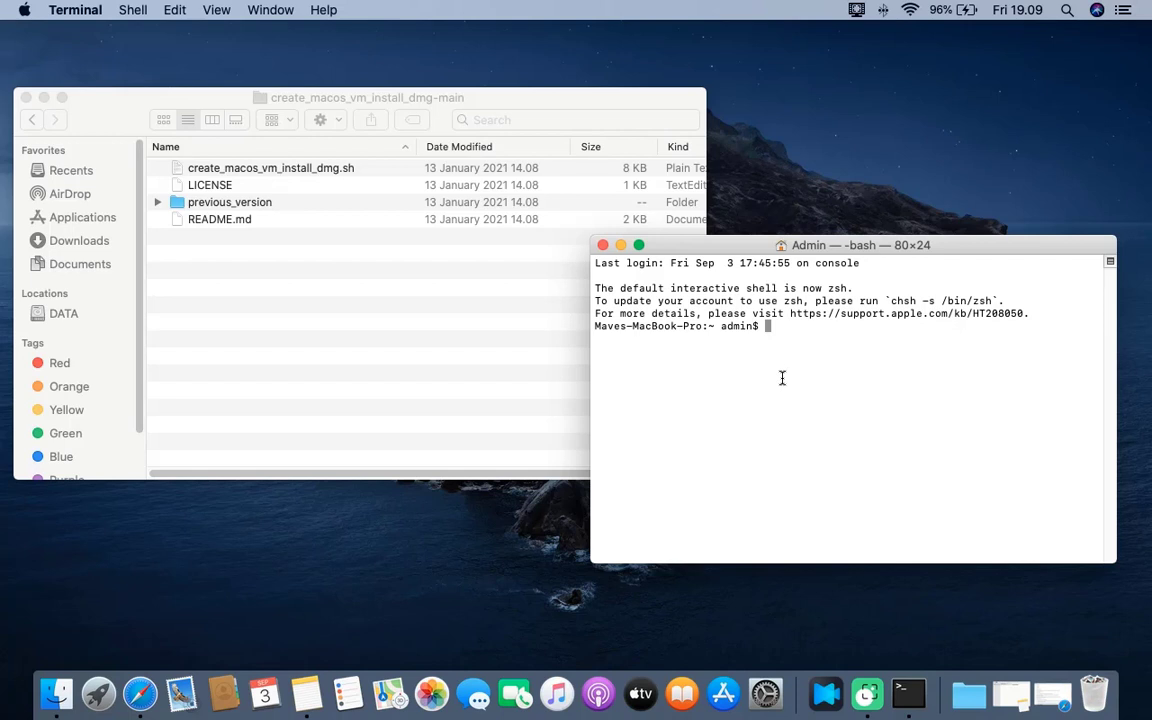
text(sudo)
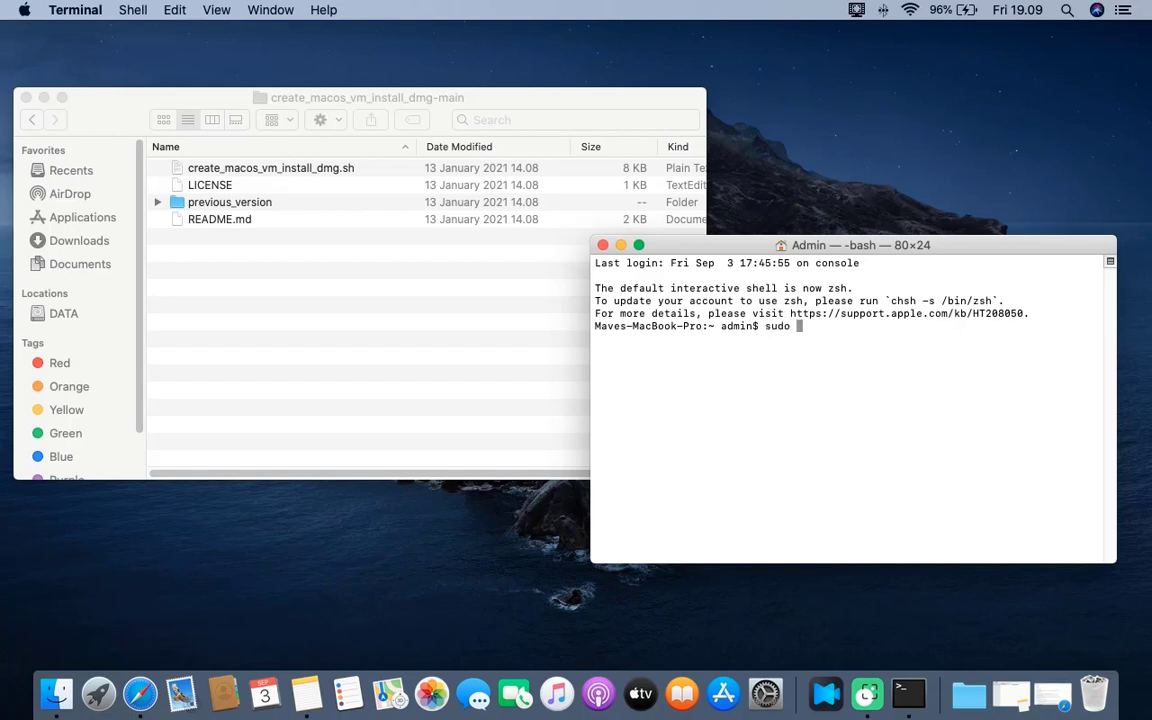
mouse_move(264, 170)
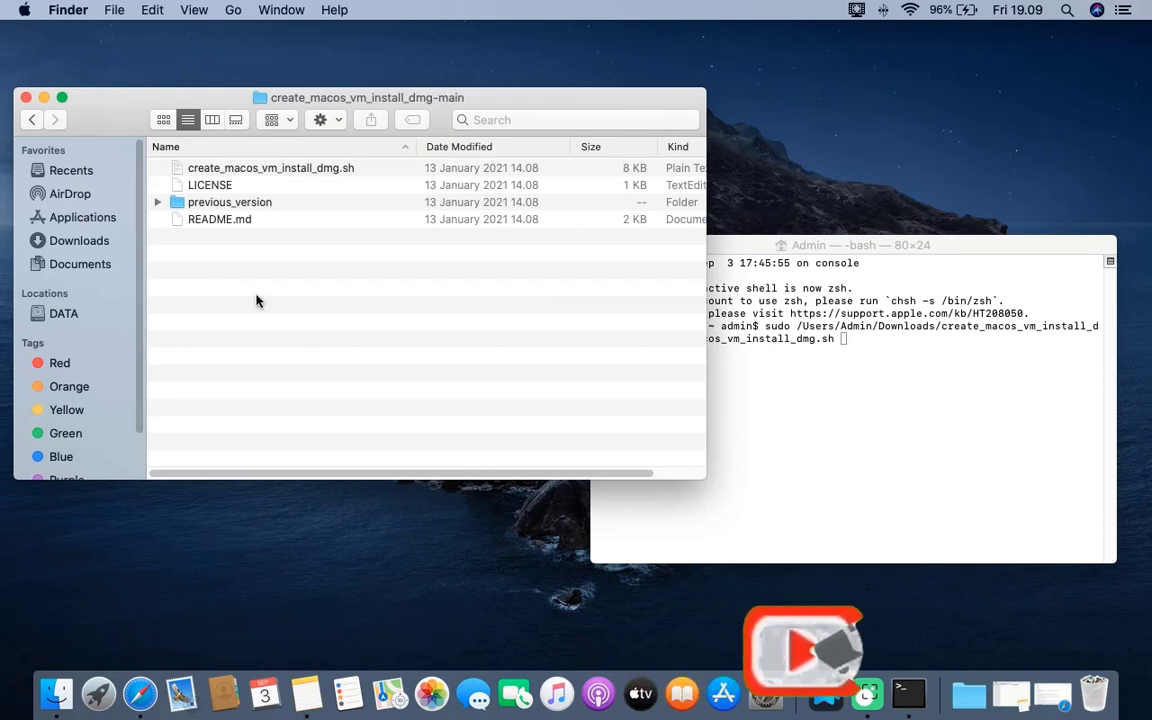
Step: Drag Install macOS Big Sur from Applications into Terminal as the script's first argument
click(84, 216)
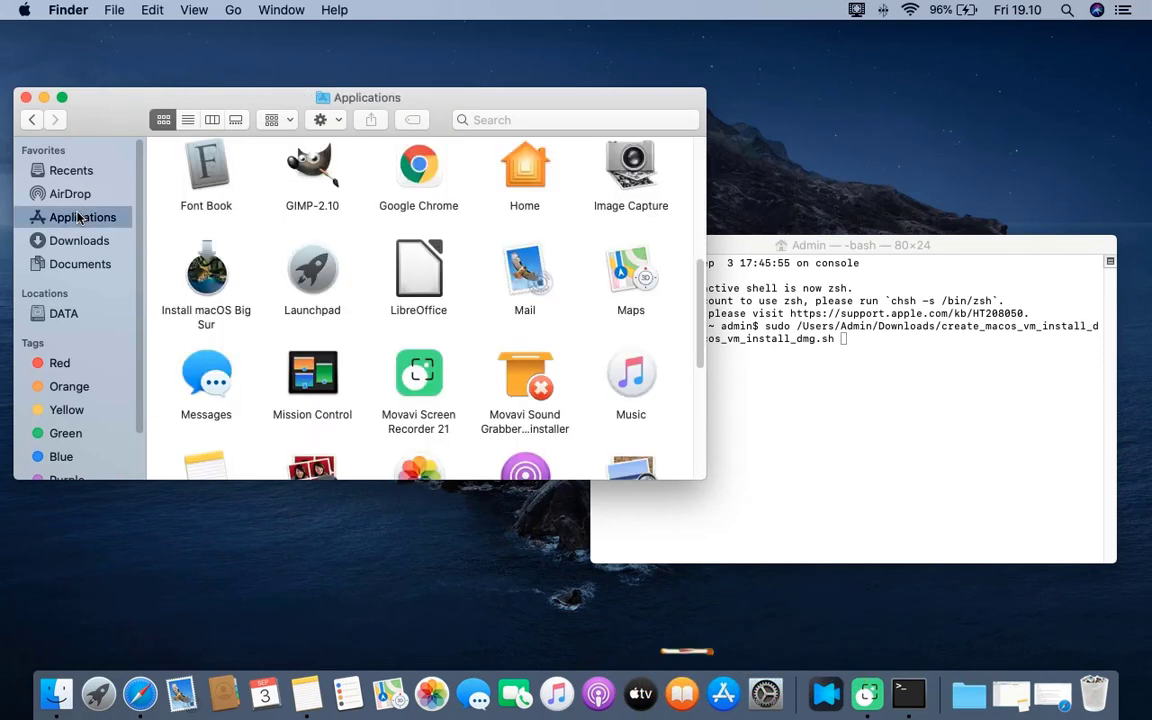
click(206, 270)
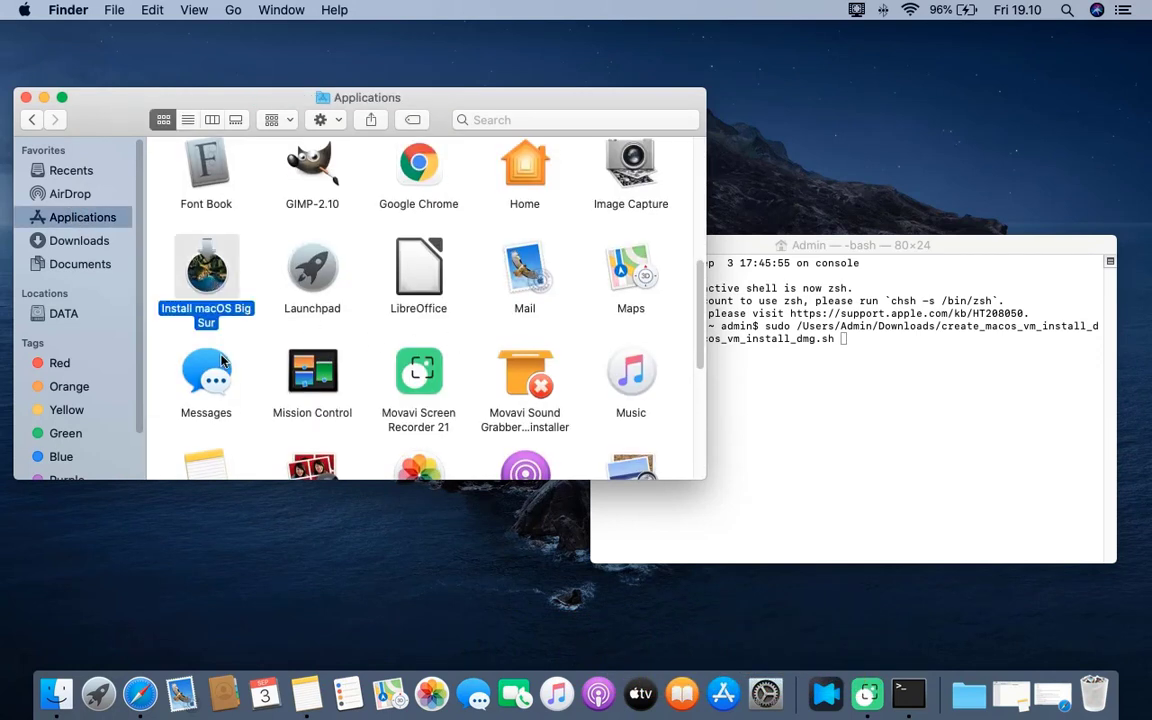
drag(206, 270, 912, 376)
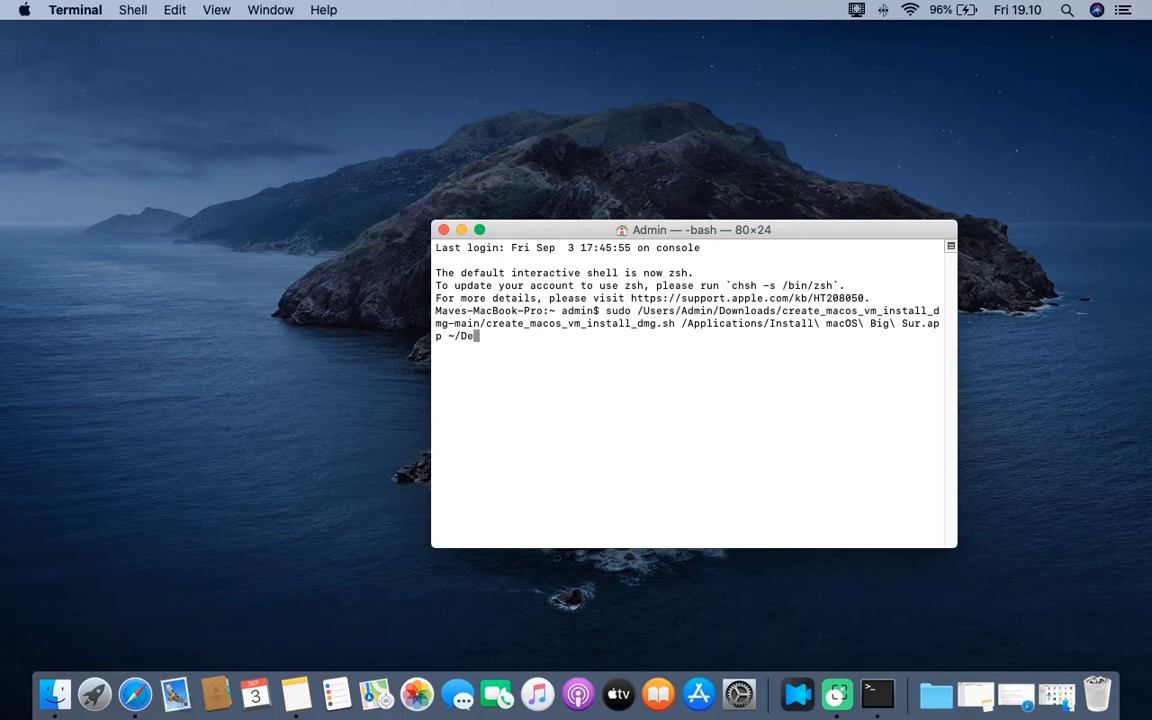
Step: Run the script with ~/Desktop/ as output directory and answer 1 to also build an .iso
text(sktop/)
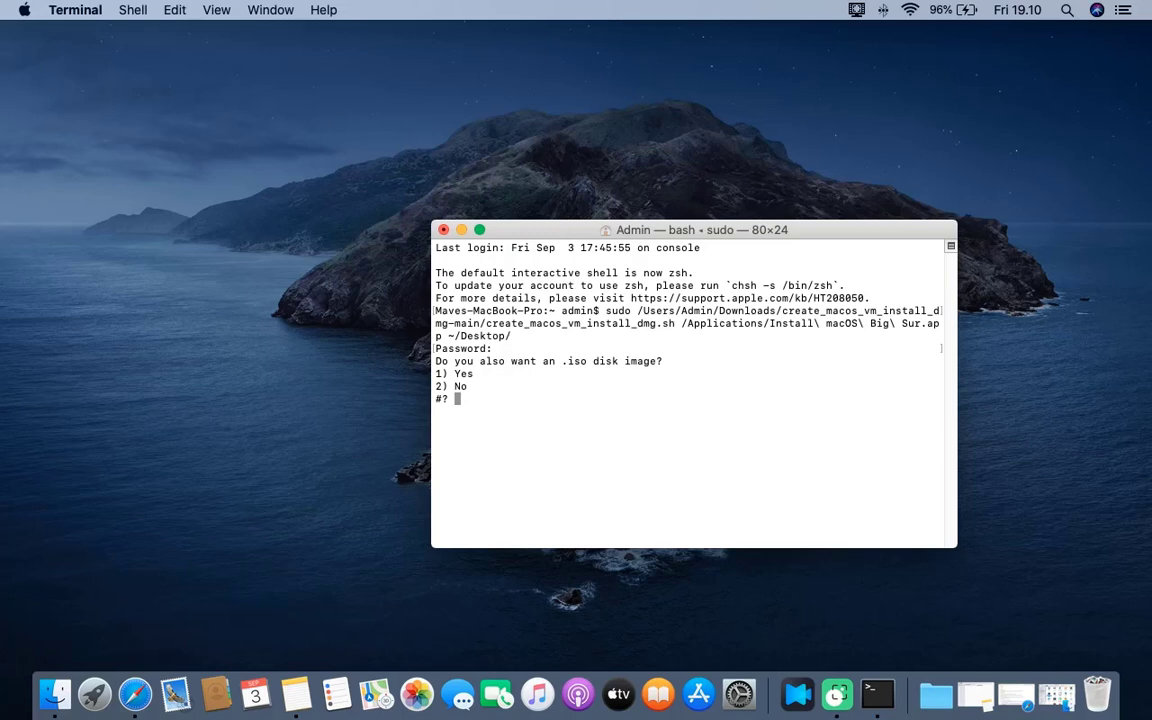
text(1)
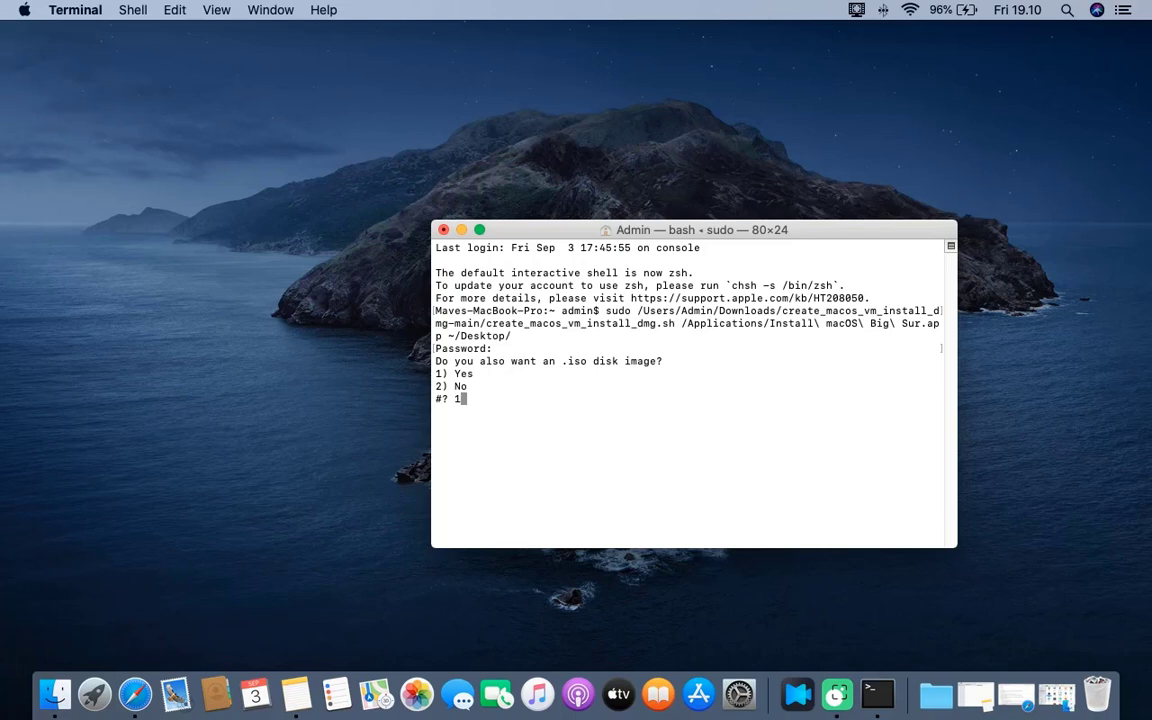
key(Return)
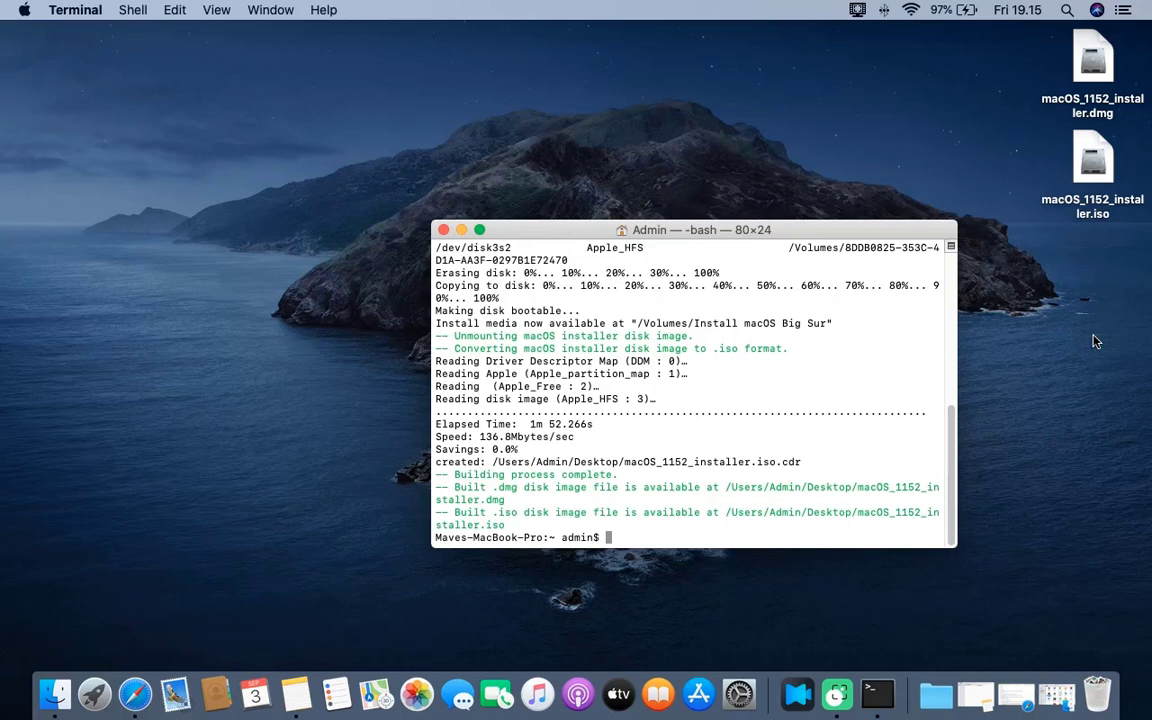
mouse_move(1100, 302)
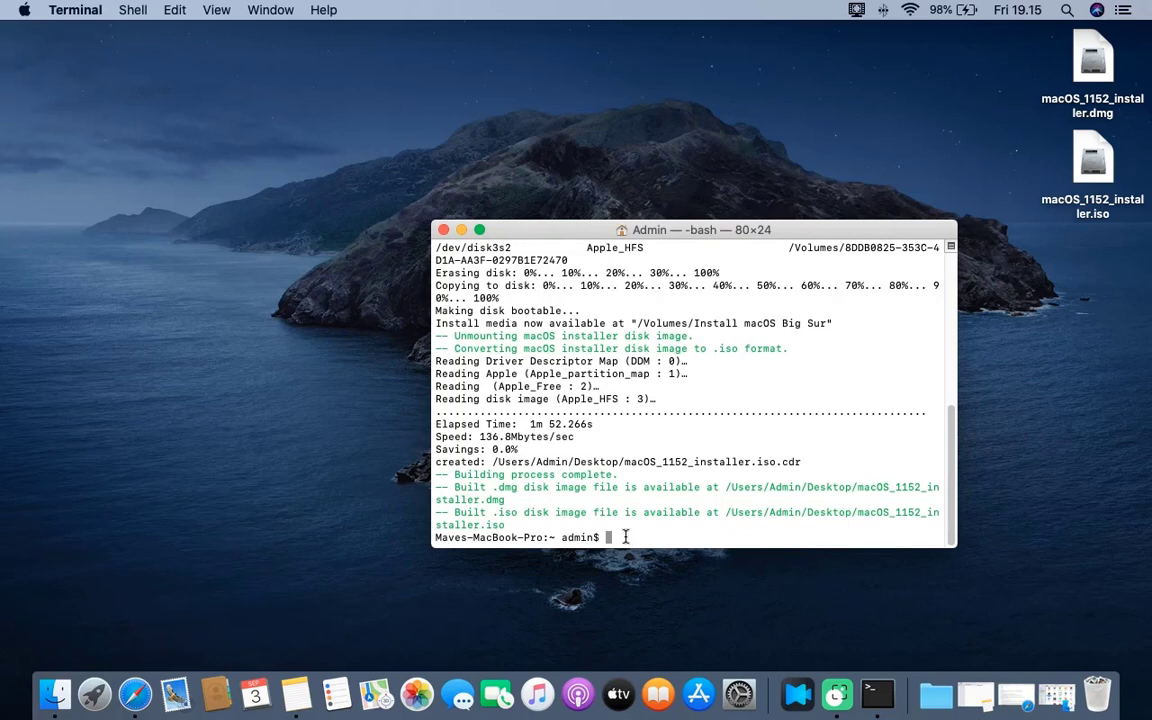
mouse_move(1094, 296)
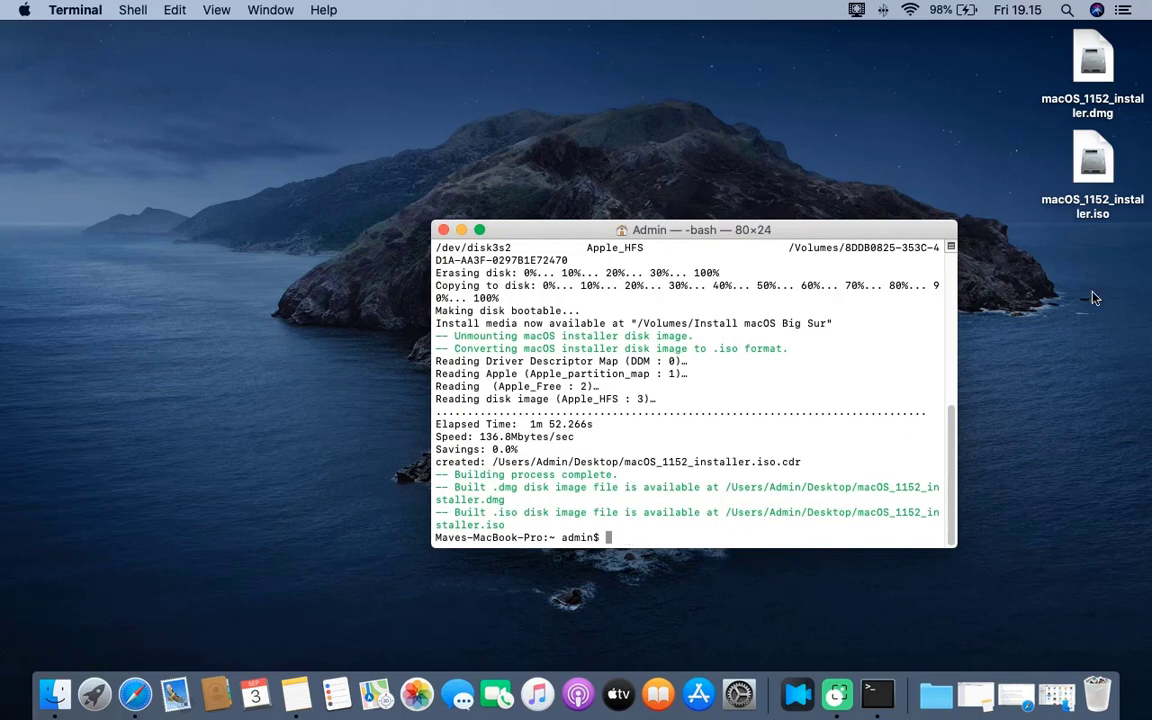
click(1092, 164)
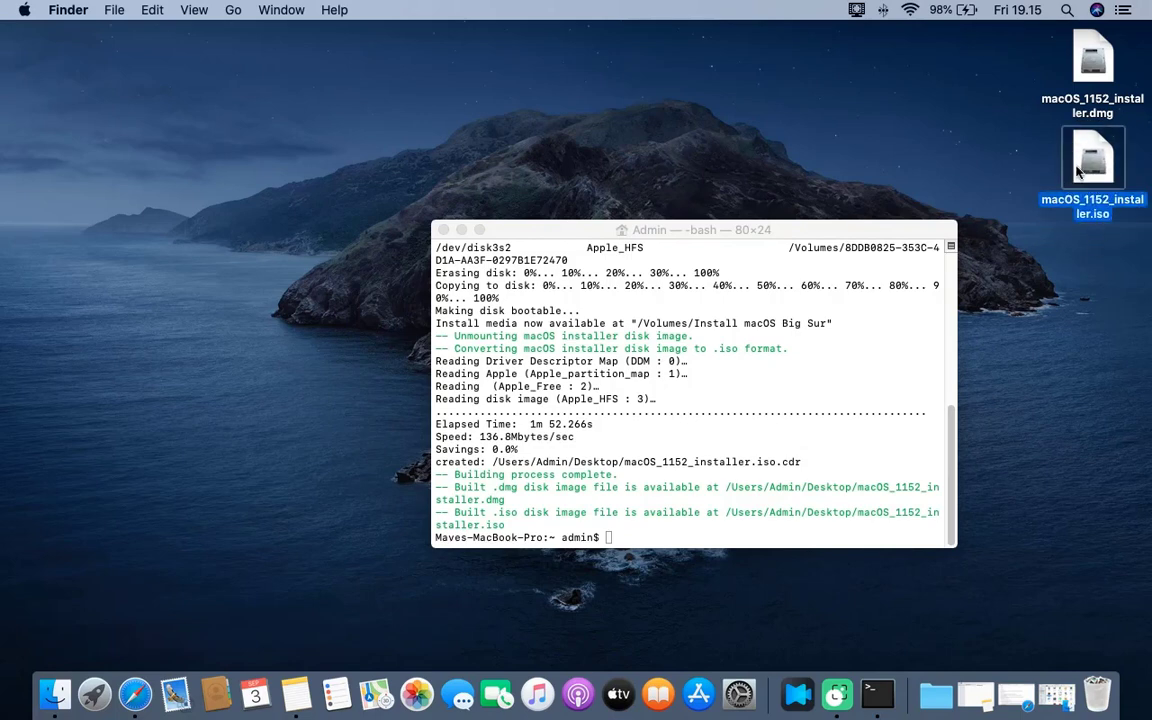
click(1092, 56)
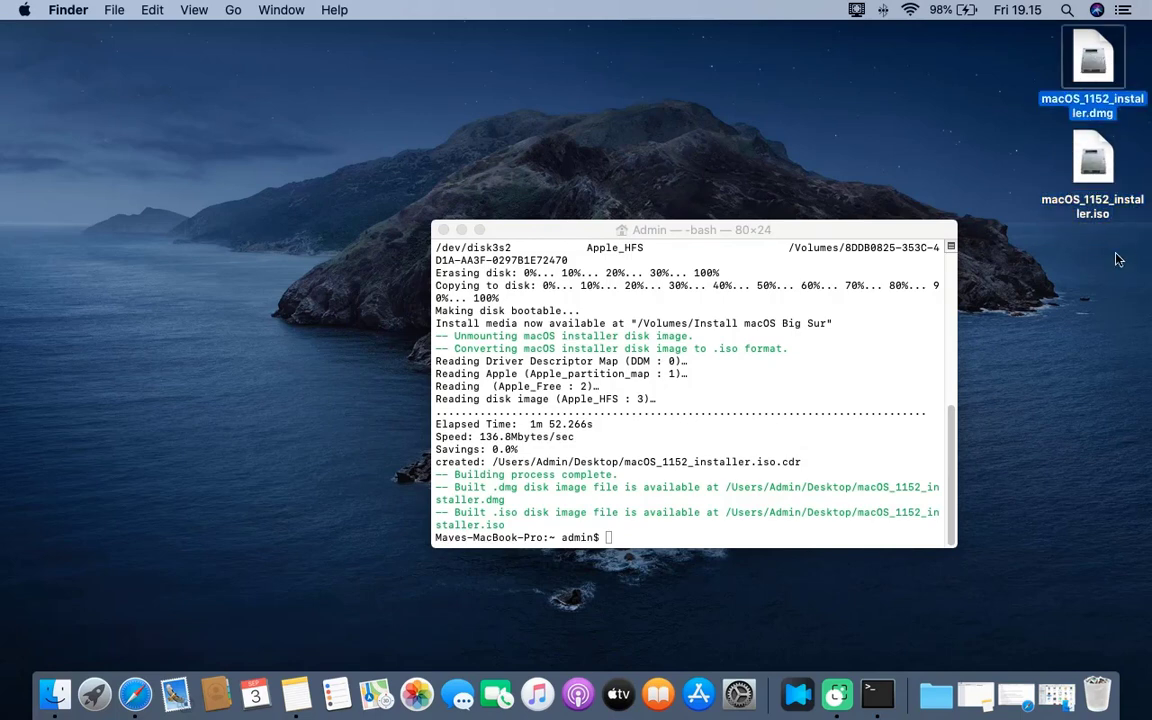
click(690, 380)
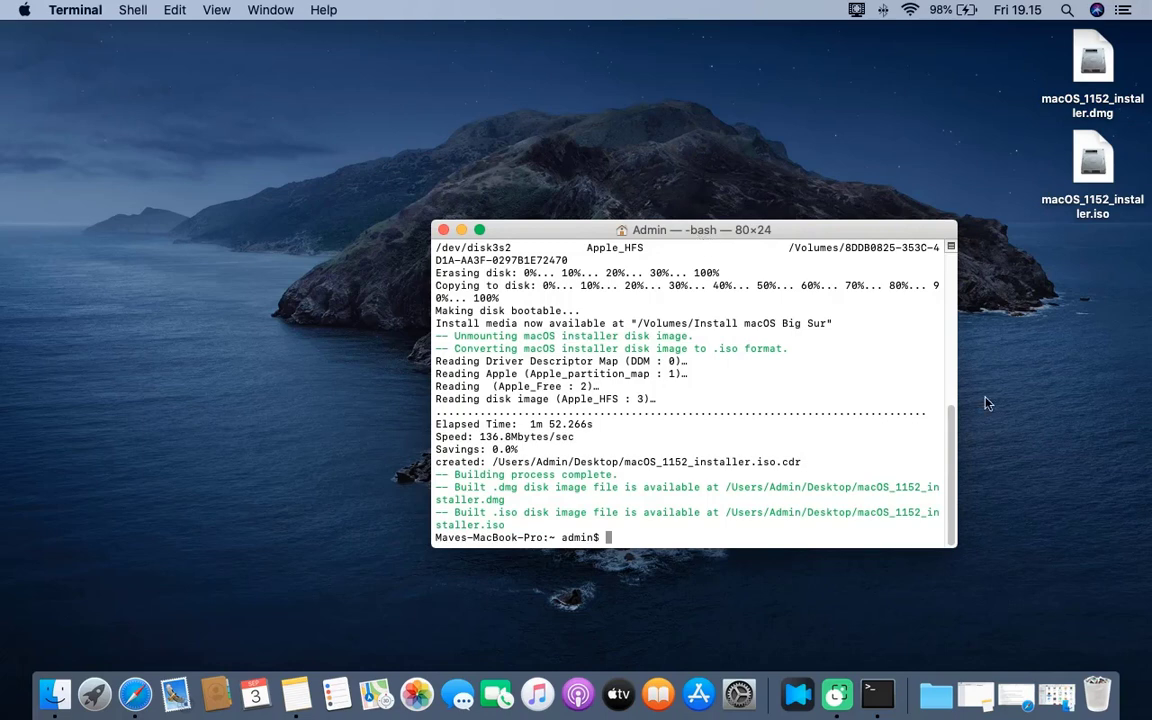
click(1092, 158)
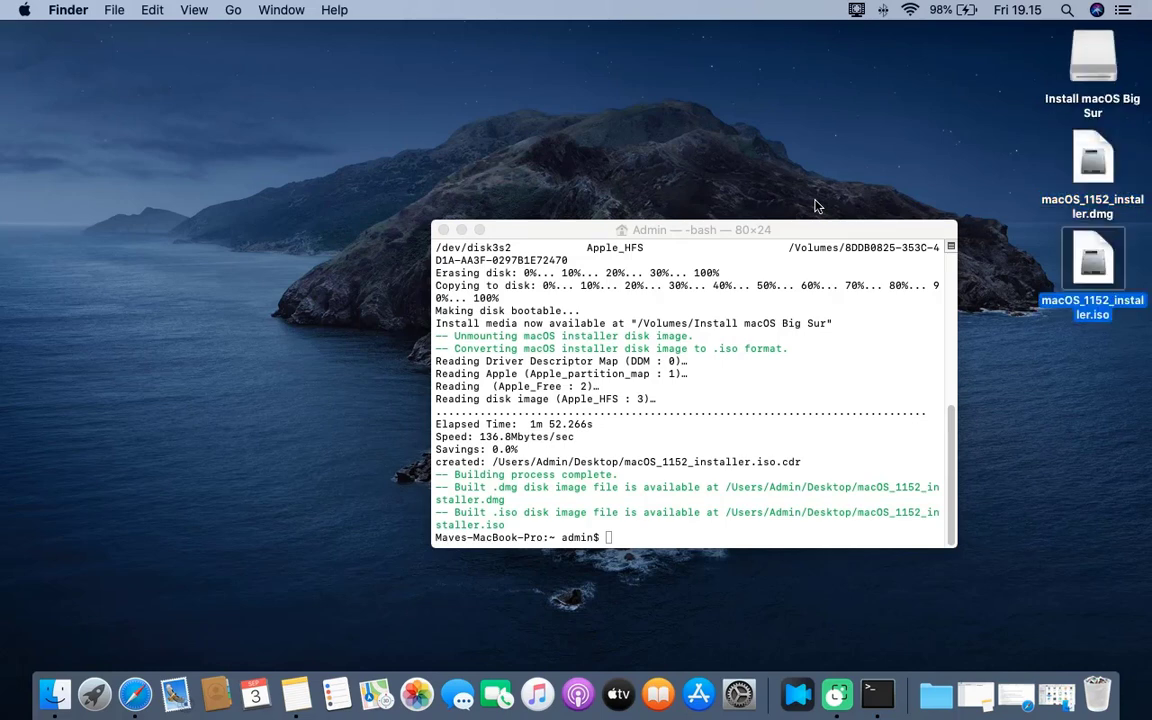
Step: Mount macOS_1152_installer.iso and select the Install macOS Big Sur volume
double_click(1092, 56)
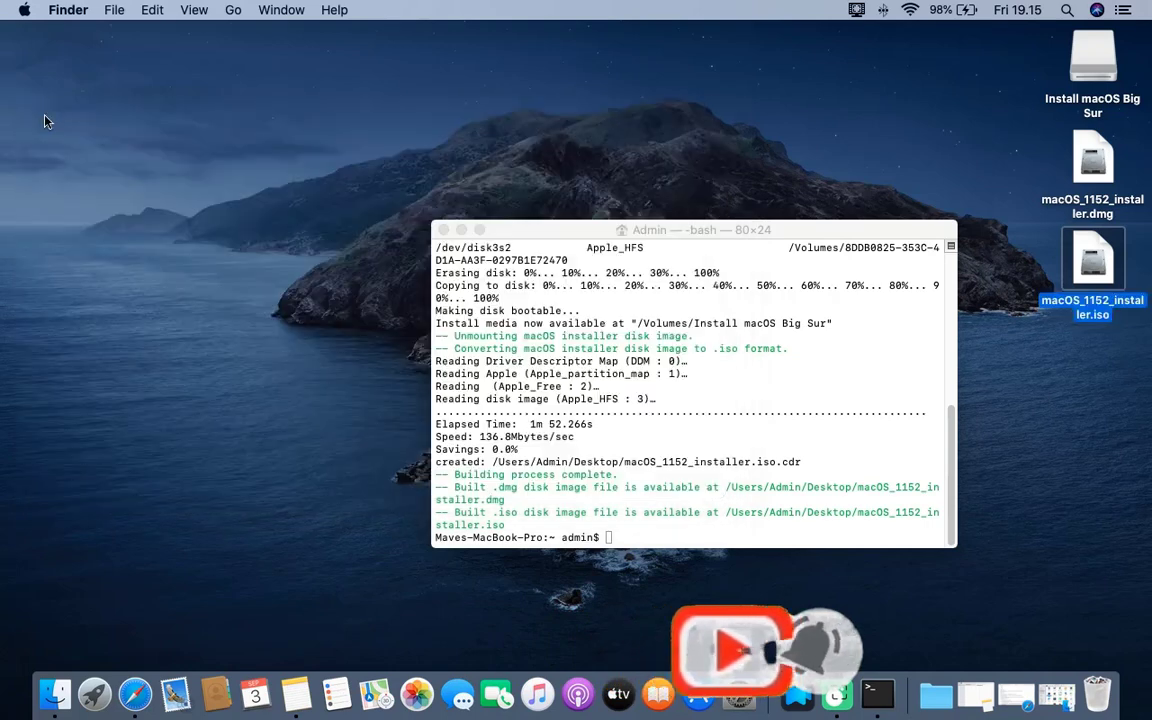
click(1092, 56)
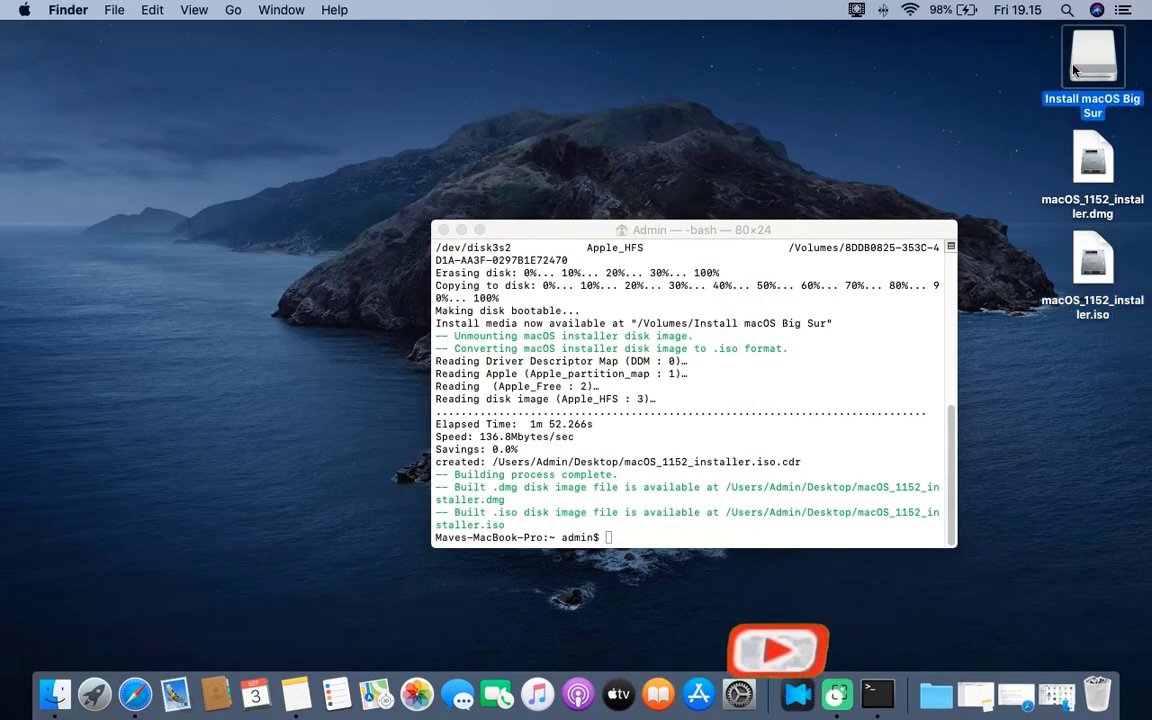